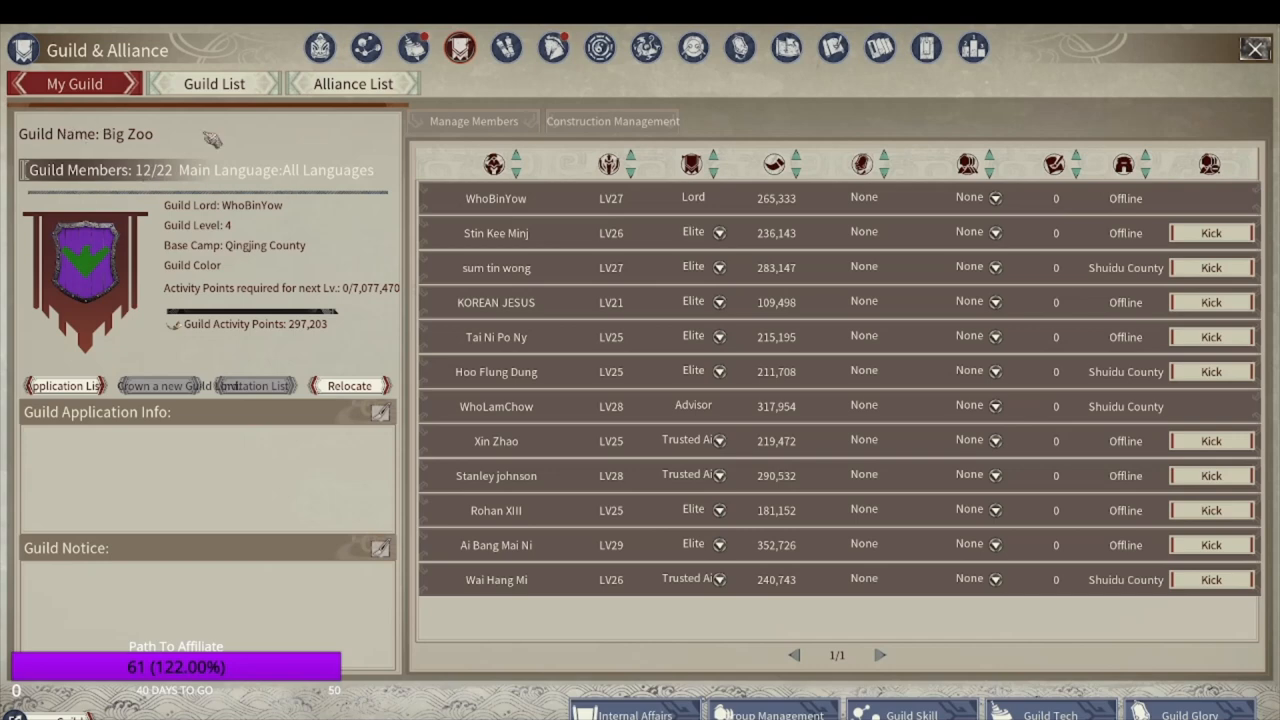
pyautogui.moveTo(265, 185)
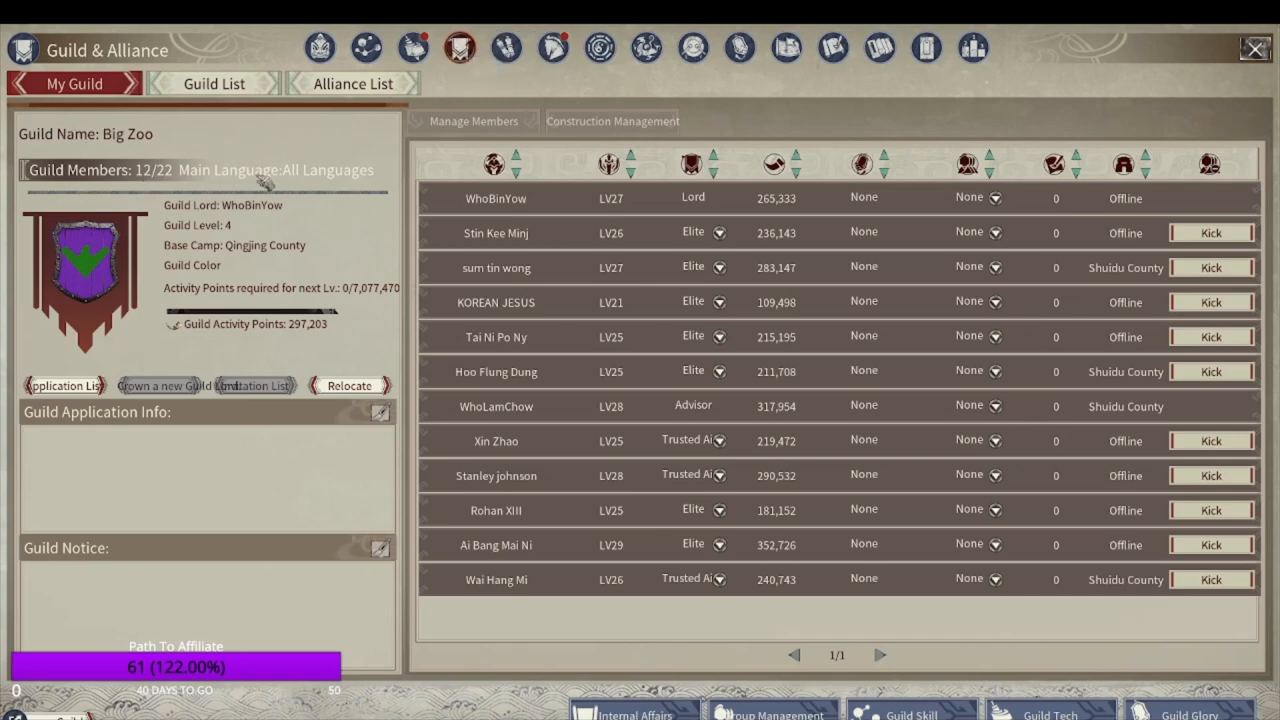
pyautogui.moveTo(827, 296)
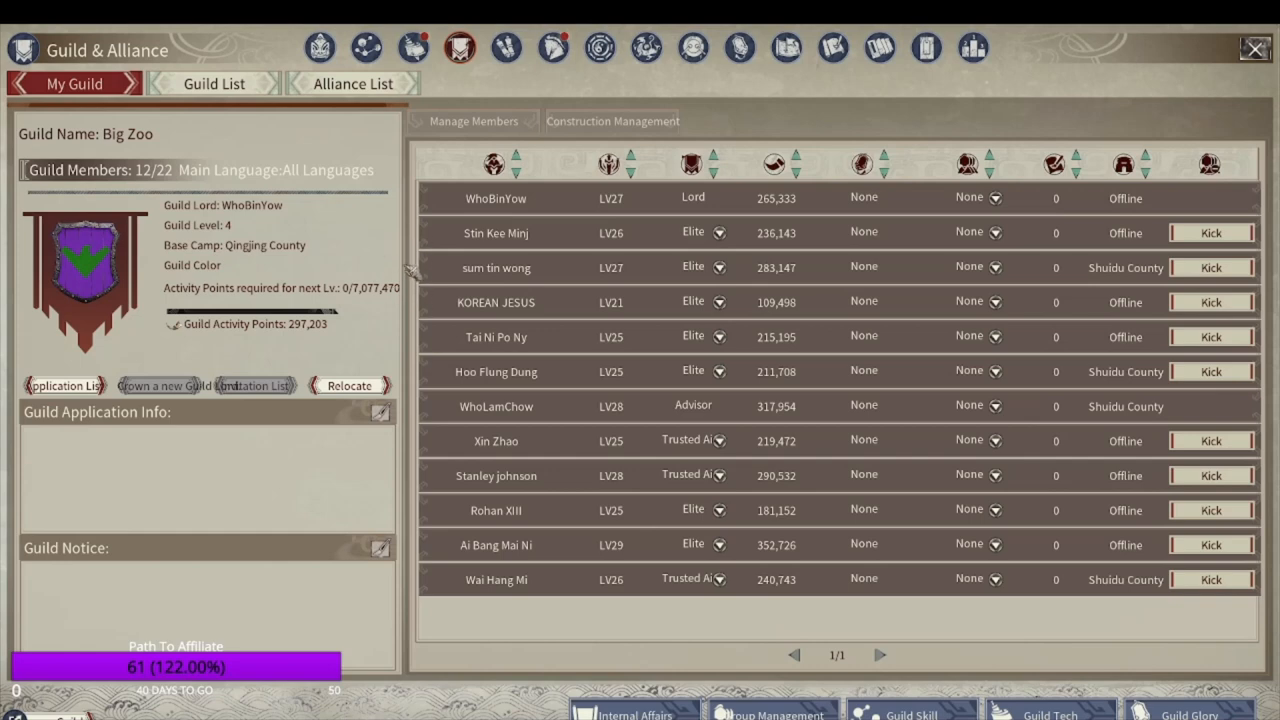
pyautogui.moveTo(412, 205)
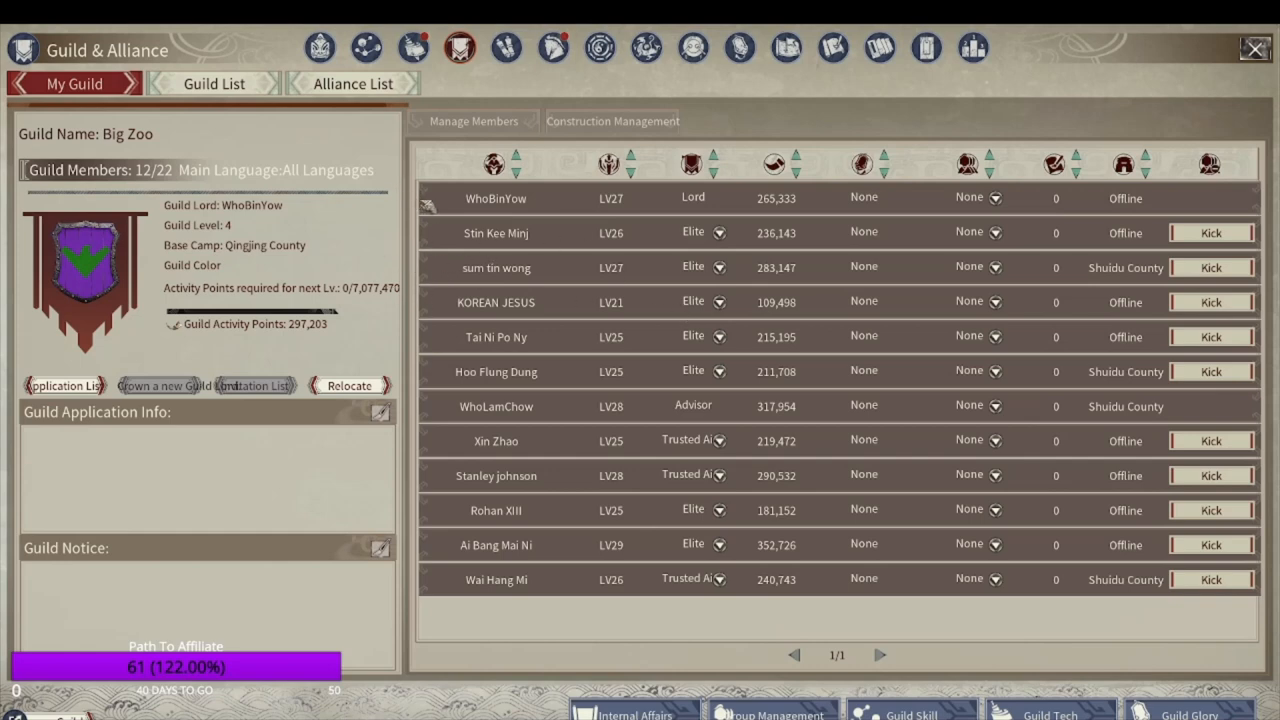
pyautogui.moveTo(205, 245)
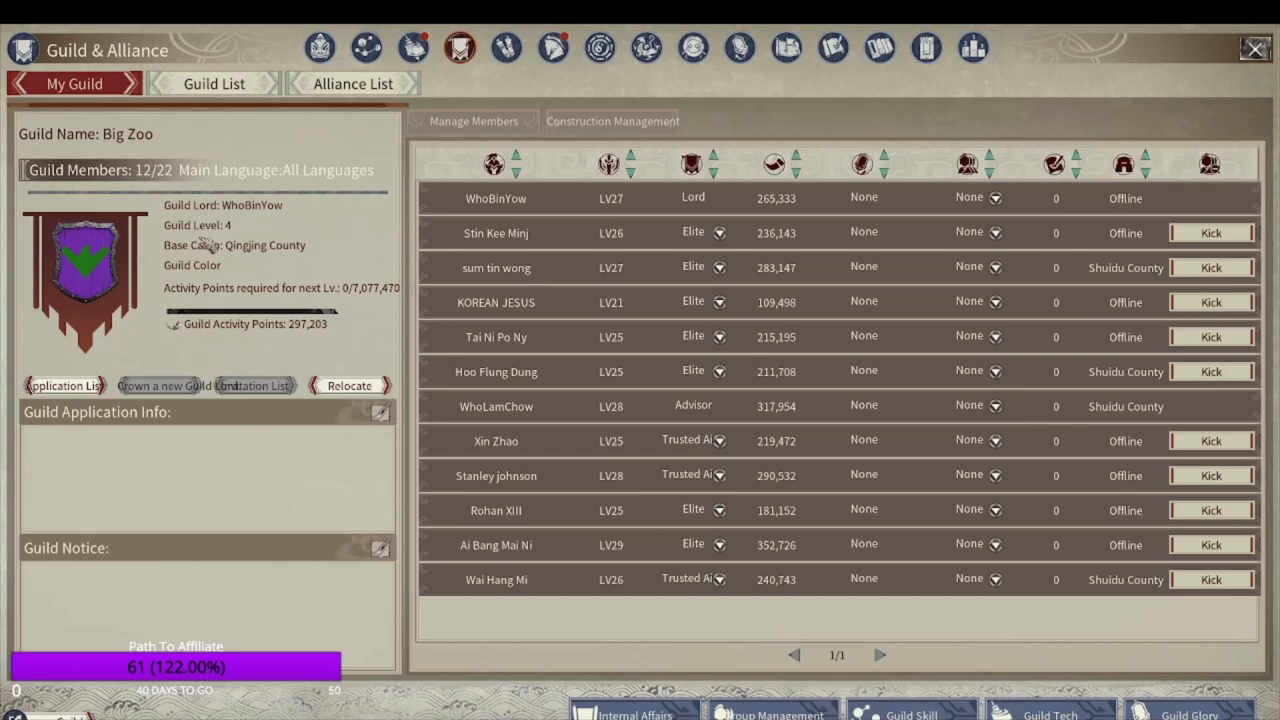
pyautogui.moveTo(230, 318)
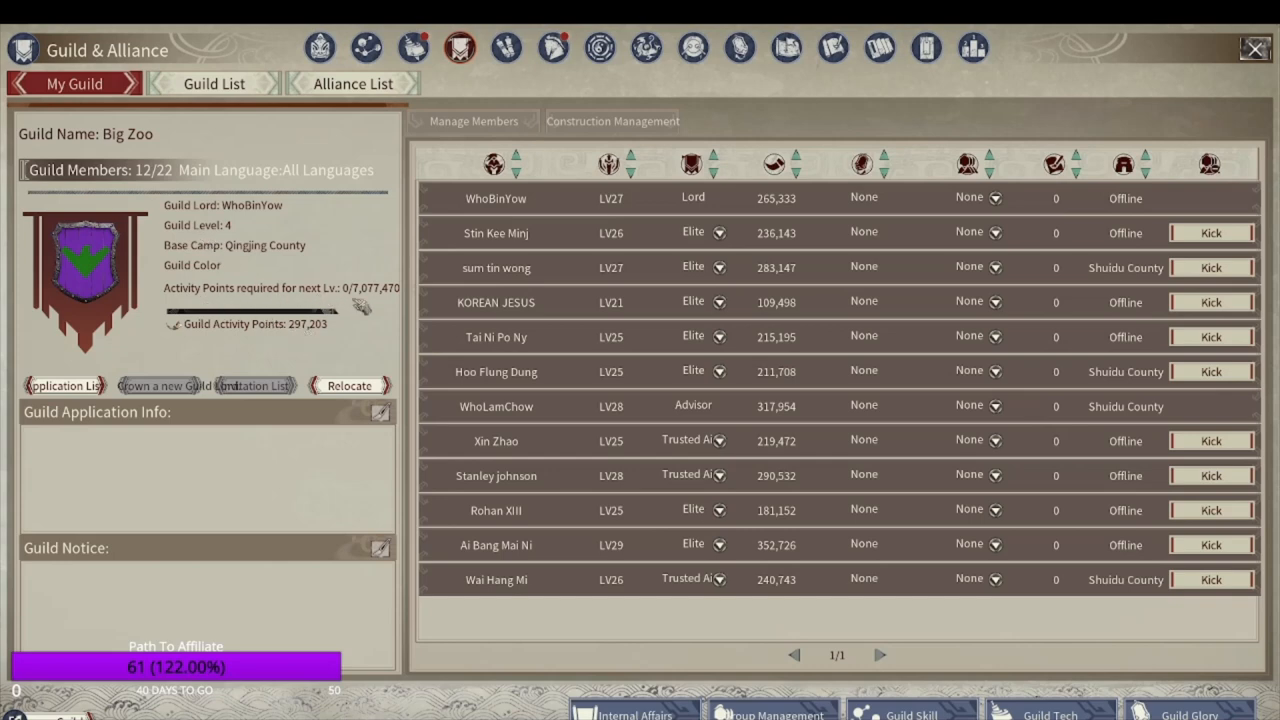
pyautogui.moveTo(419, 266)
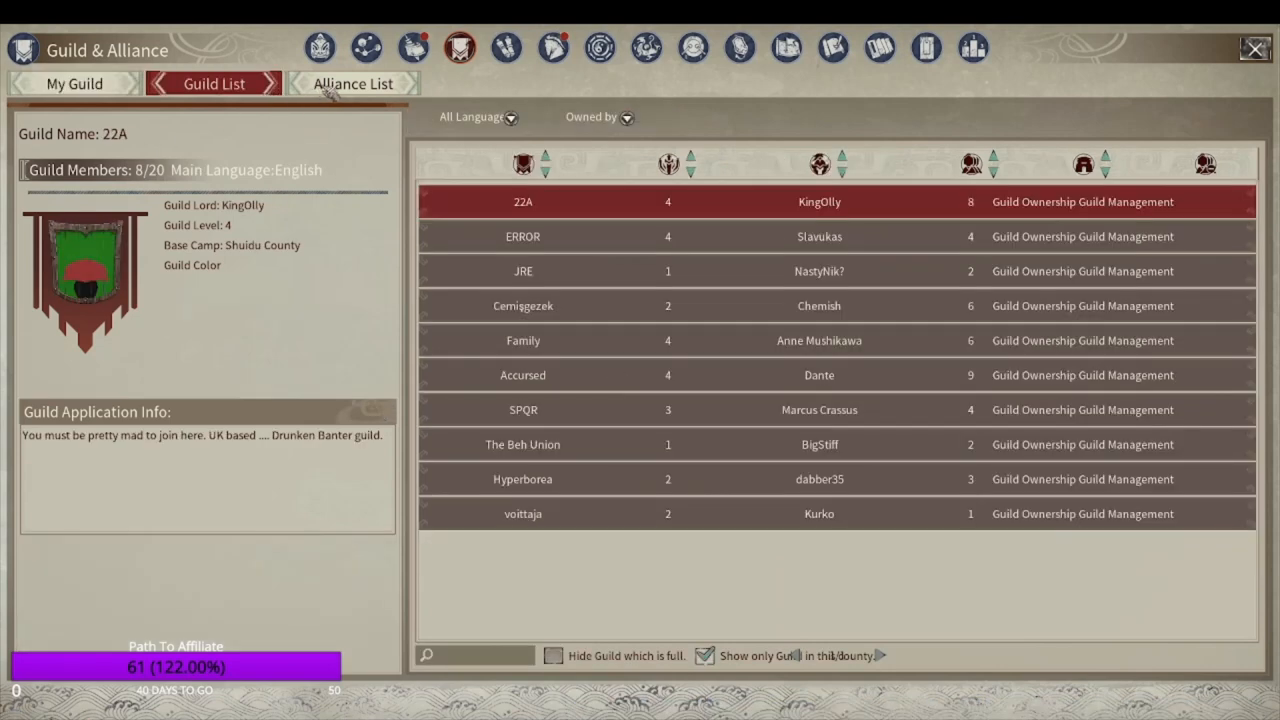
# - View the Alliance List, then return to the My Guild page
pyautogui.click(355, 83)
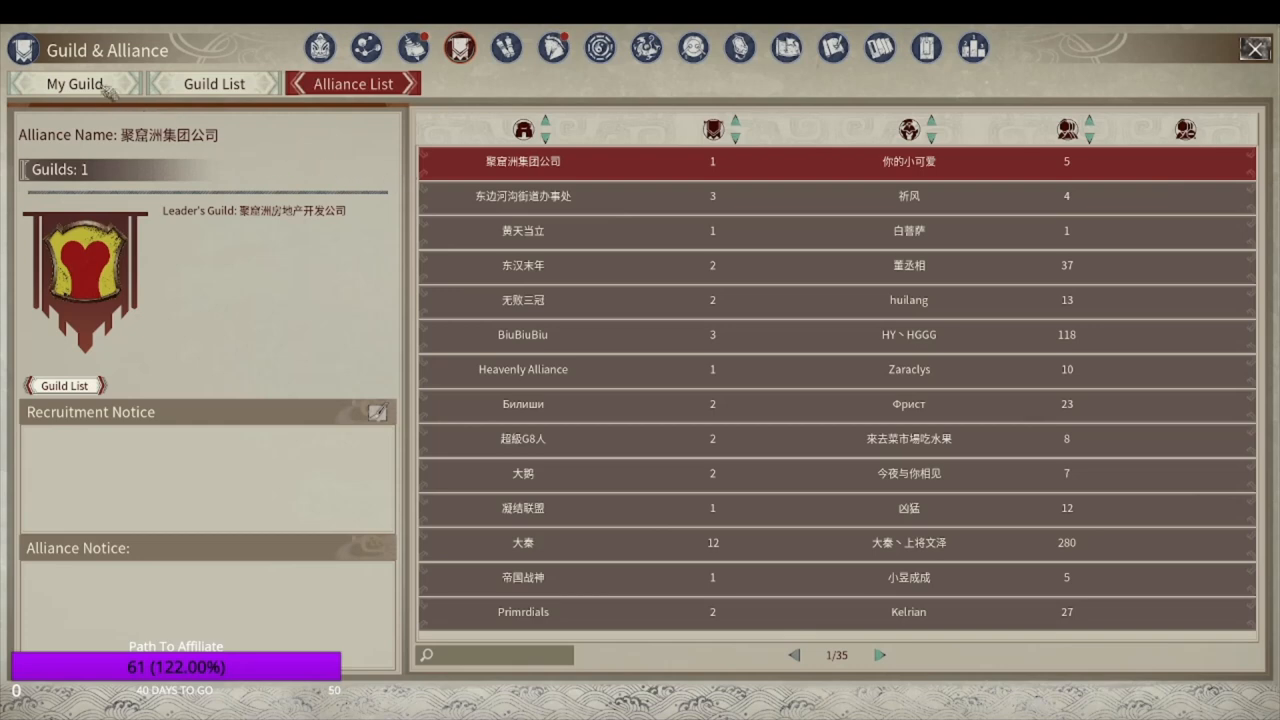
pyautogui.click(75, 83)
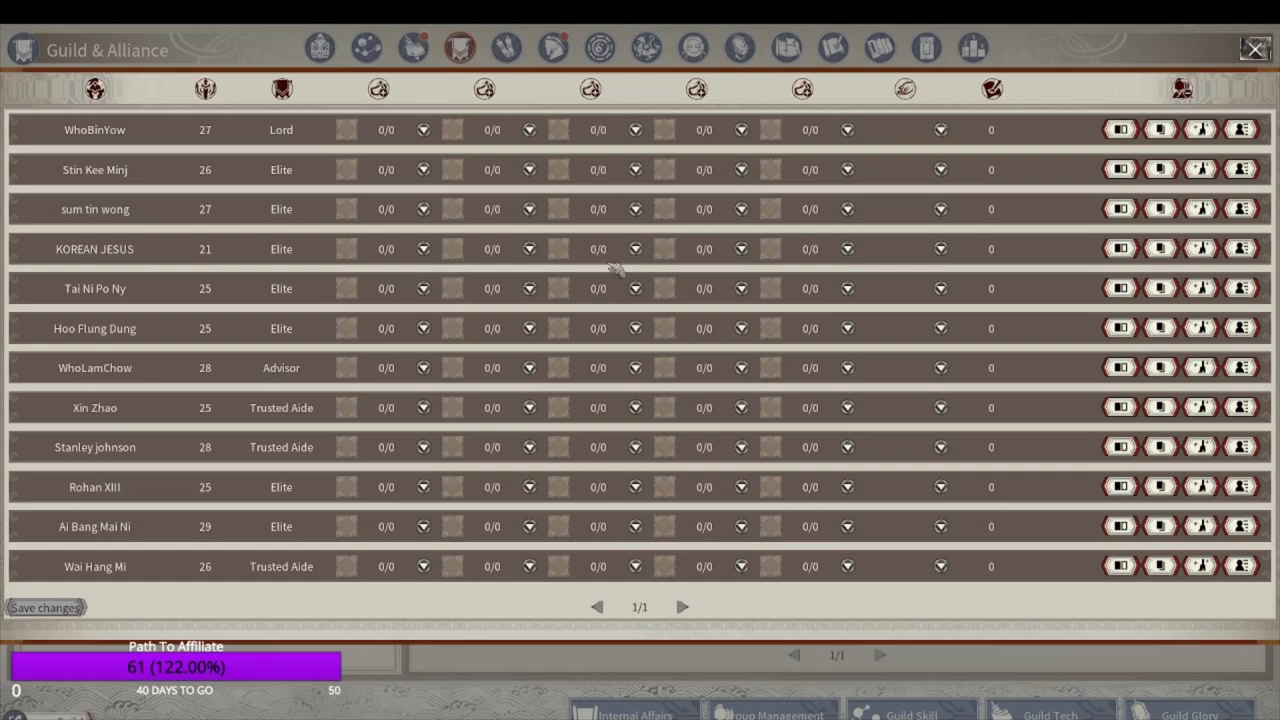
pyautogui.moveTo(573, 120)
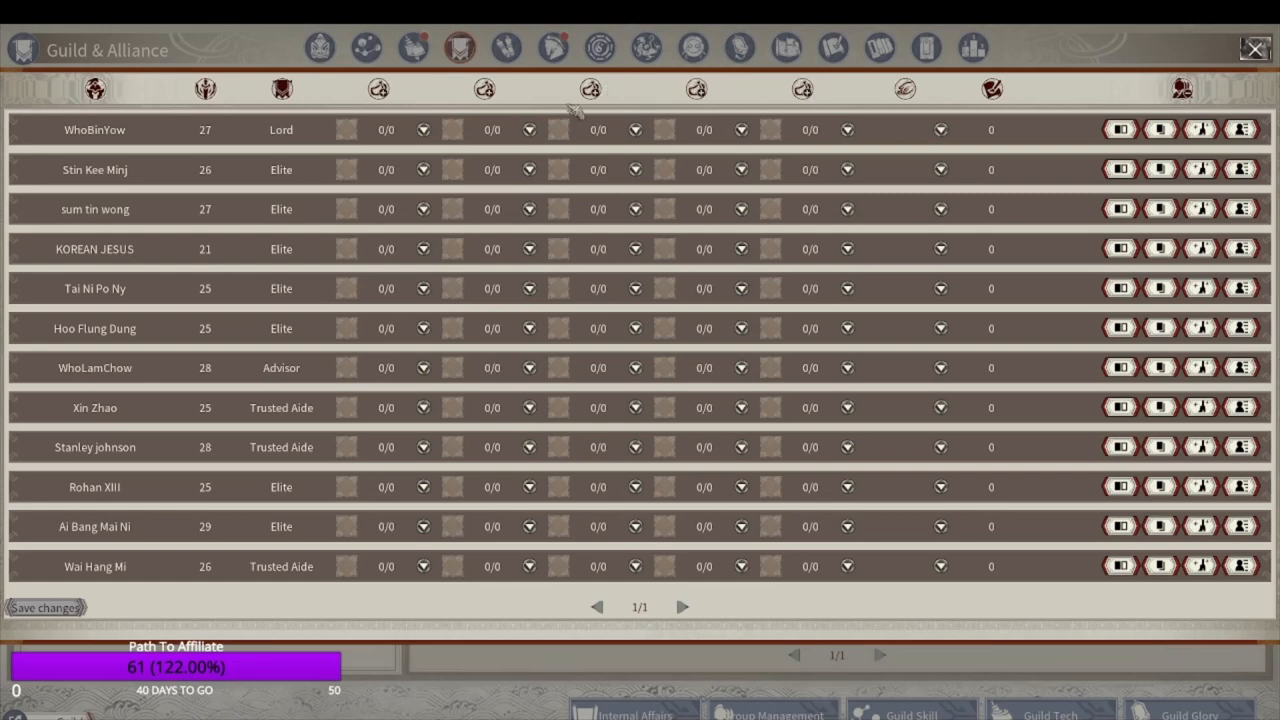
pyautogui.moveTo(763, 232)
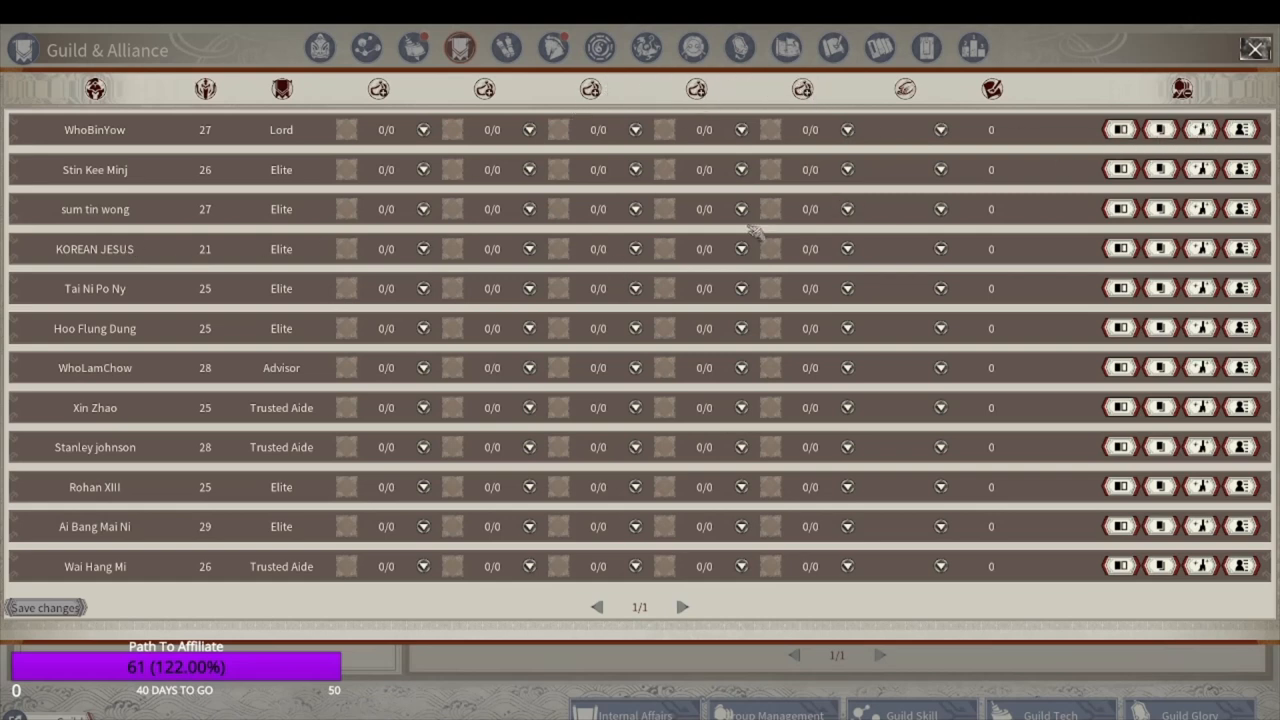
pyautogui.moveTo(1235, 66)
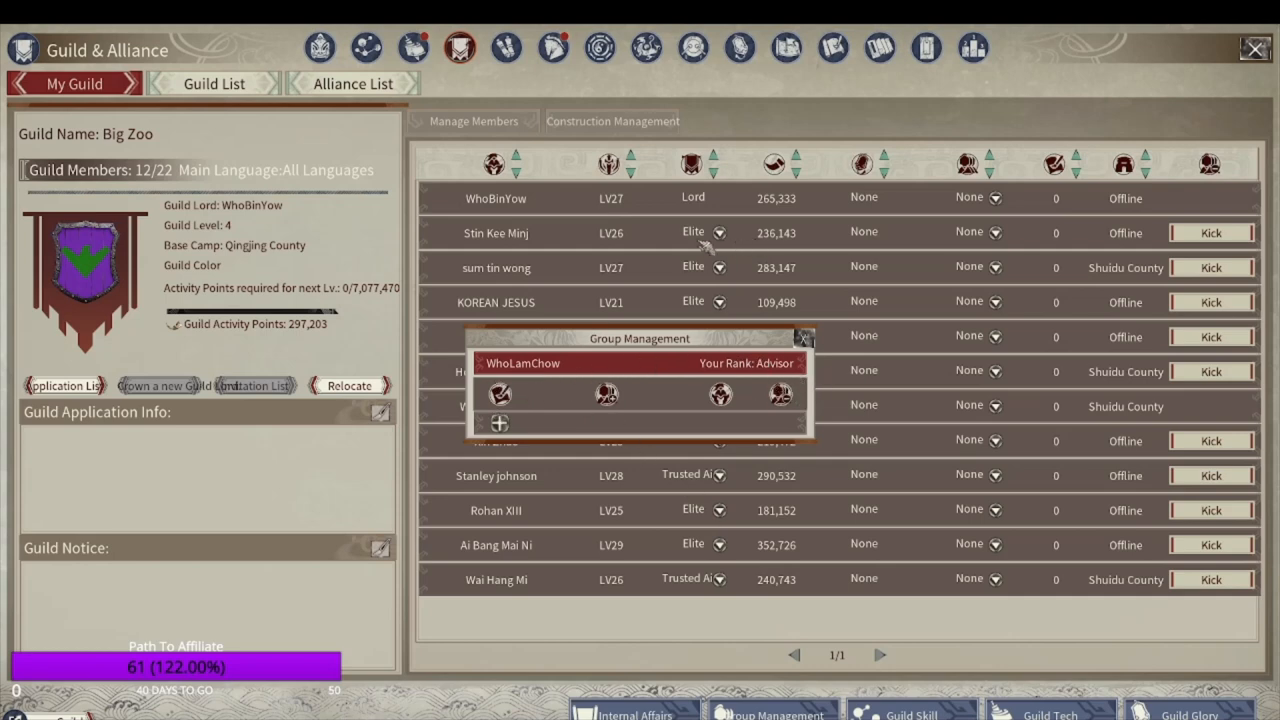
pyautogui.moveTo(803, 338)
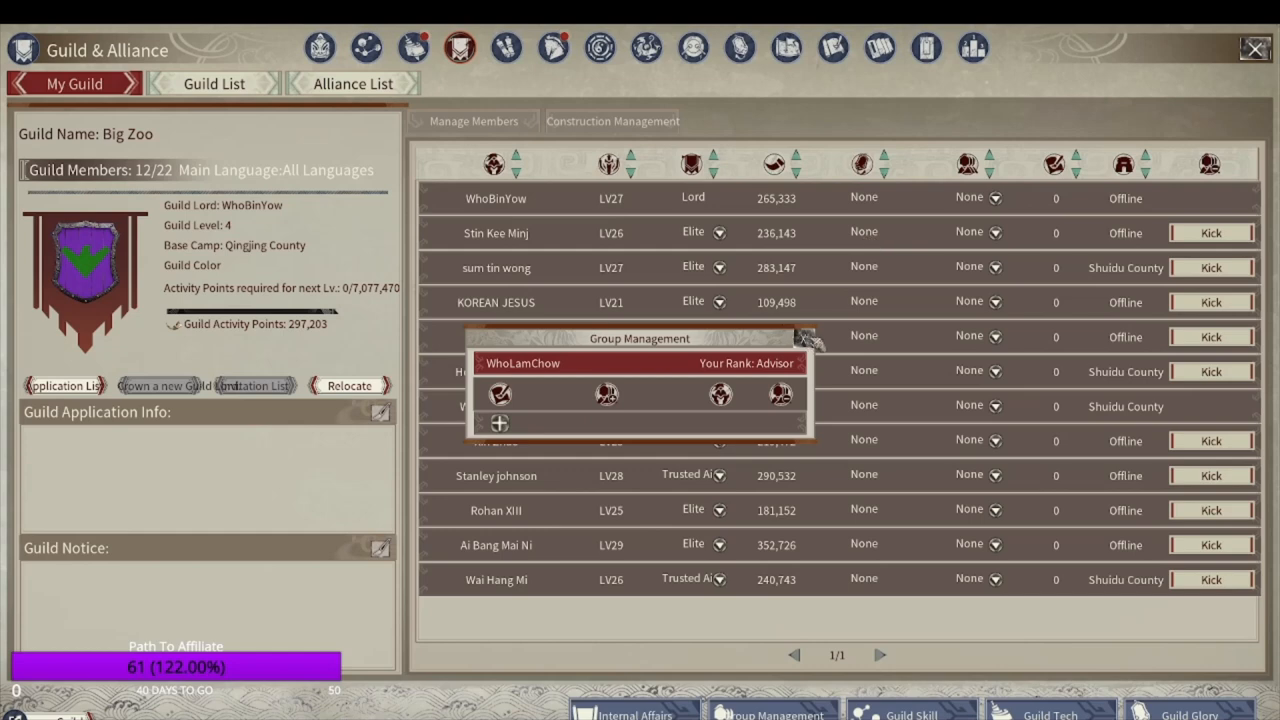
# - Close the Group Management popup to reveal the guild member roster
pyautogui.click(795, 338)
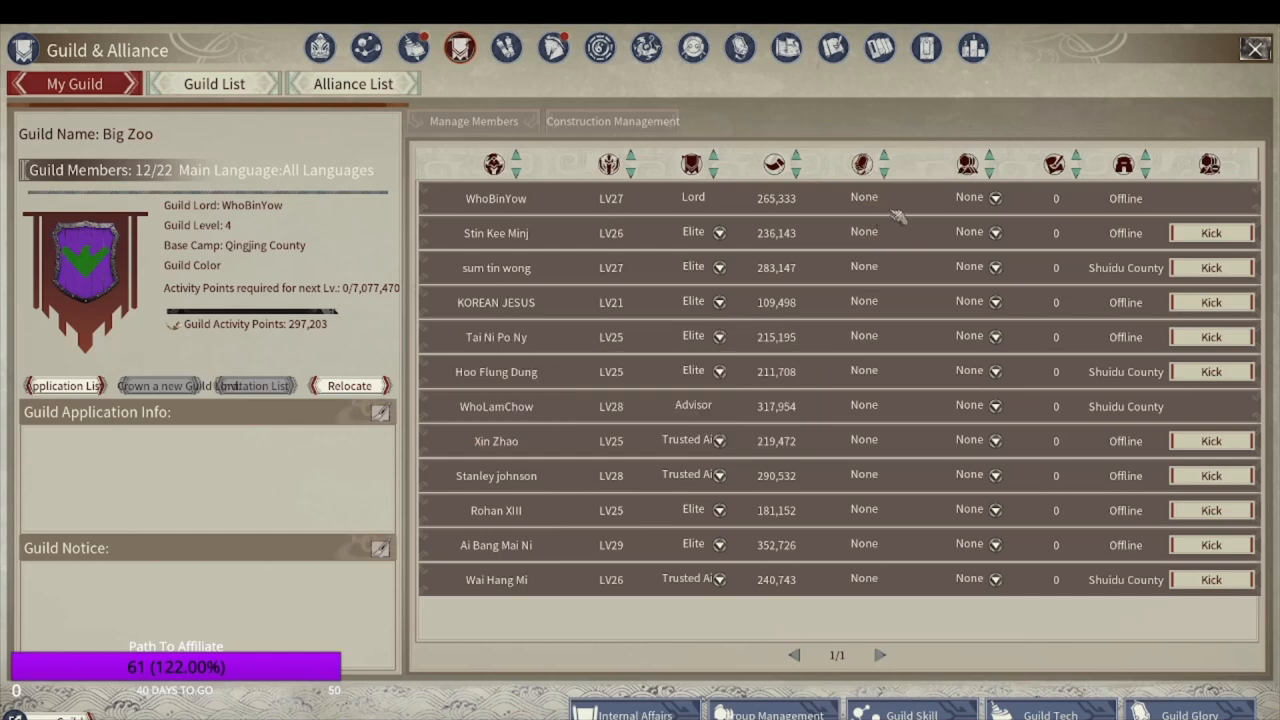
pyautogui.moveTo(999, 200)
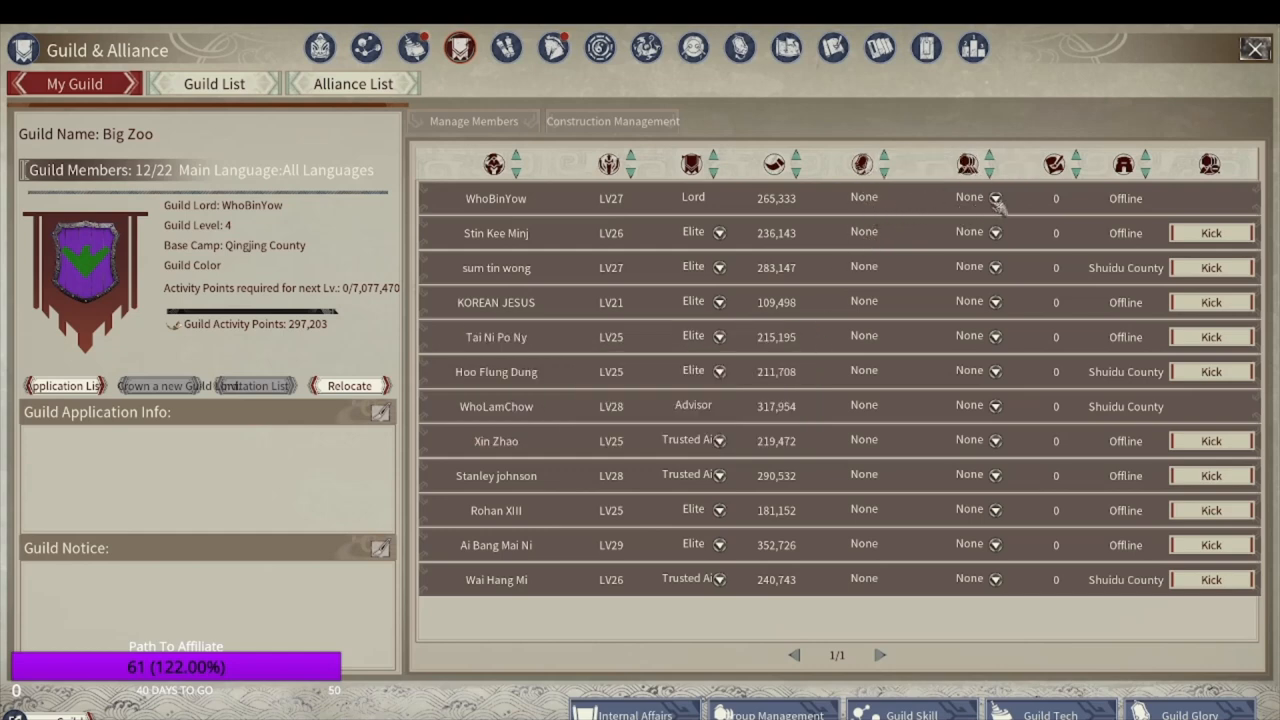
pyautogui.moveTo(910, 335)
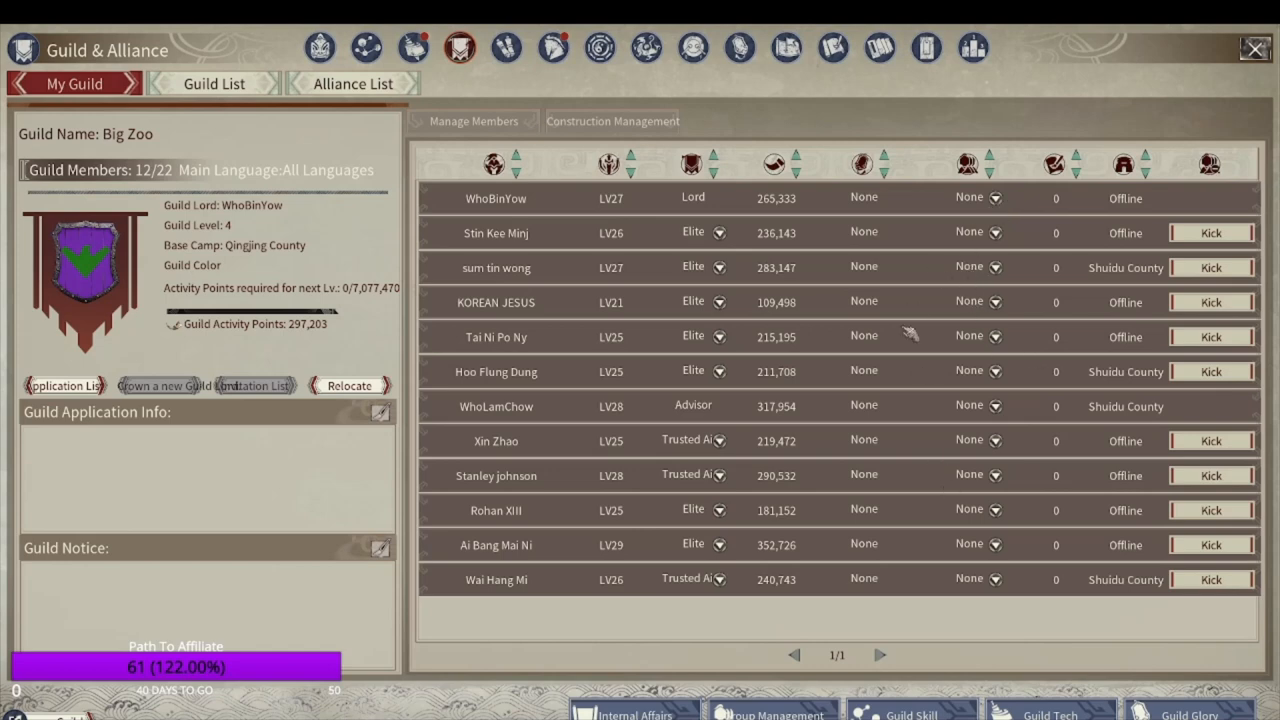
pyautogui.moveTo(1004, 231)
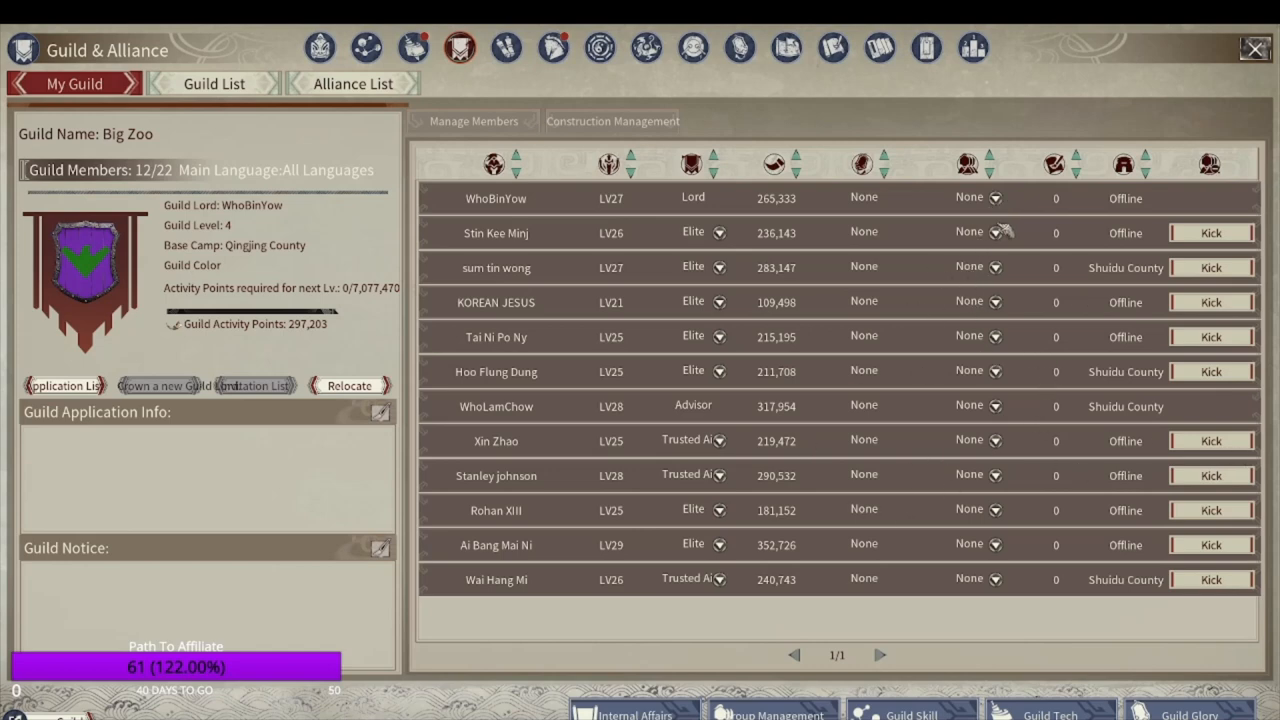
pyautogui.moveTo(690, 397)
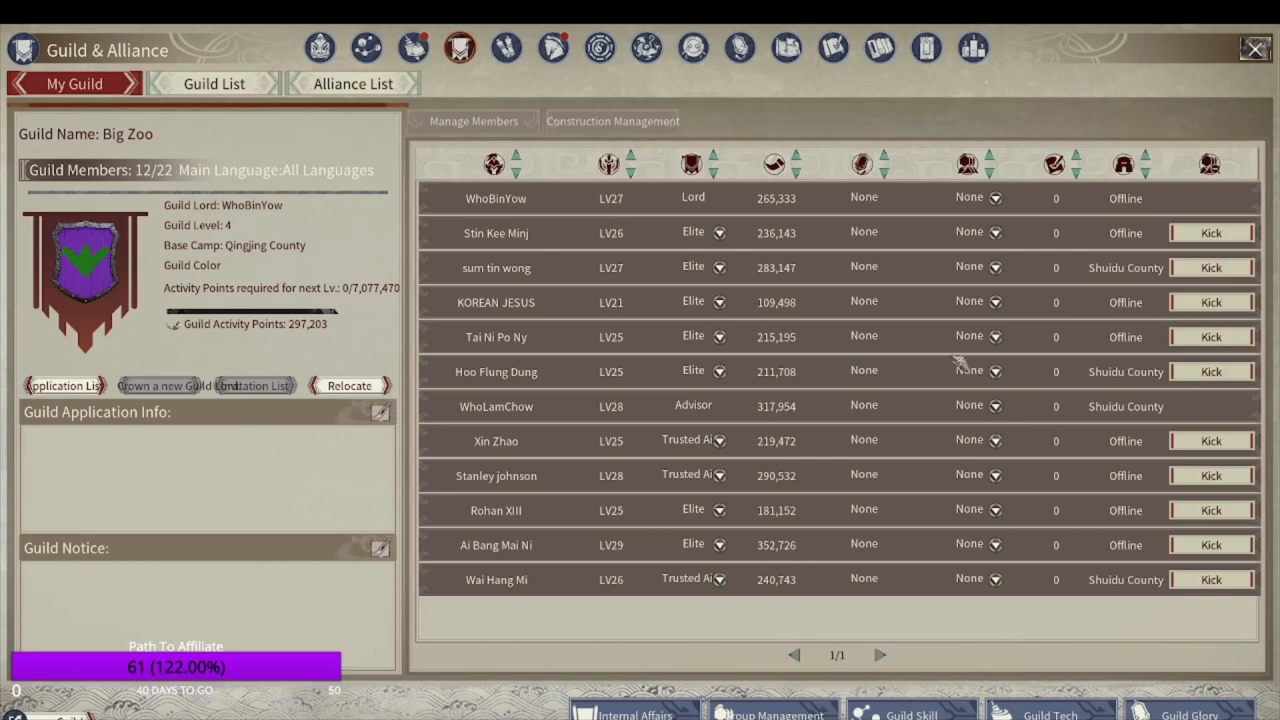
pyautogui.moveTo(910, 408)
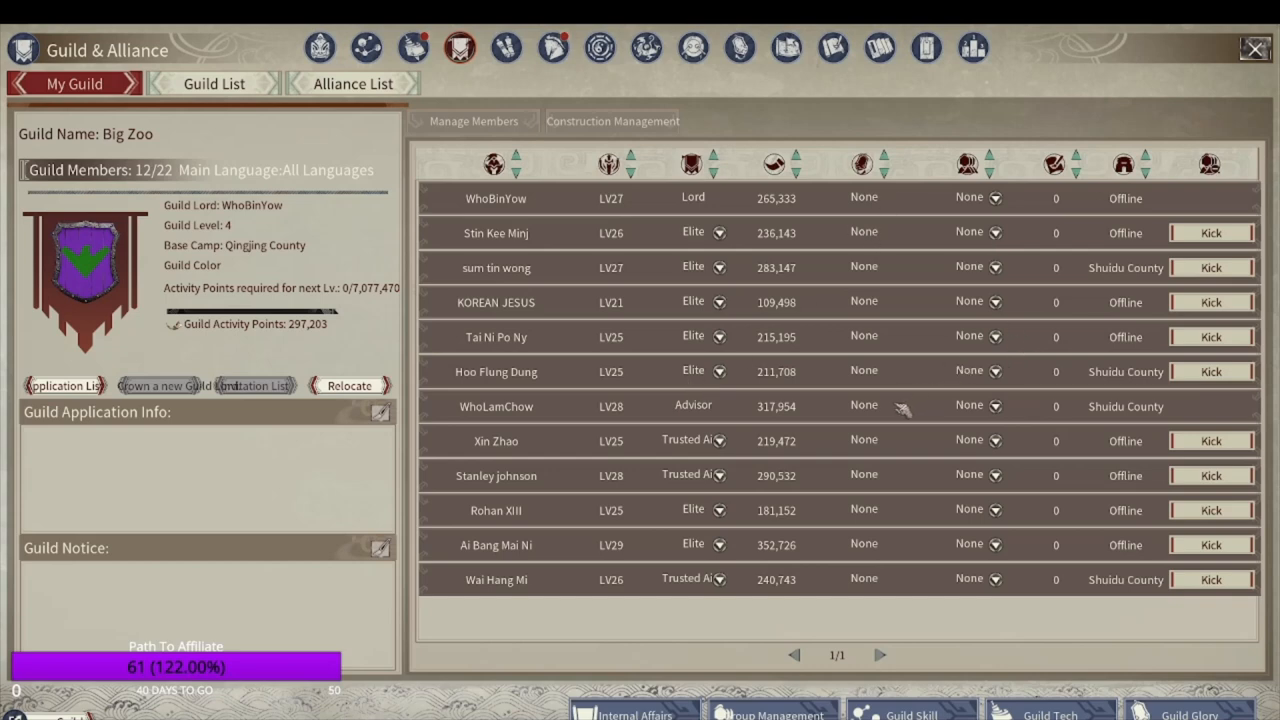
pyautogui.moveTo(900, 405)
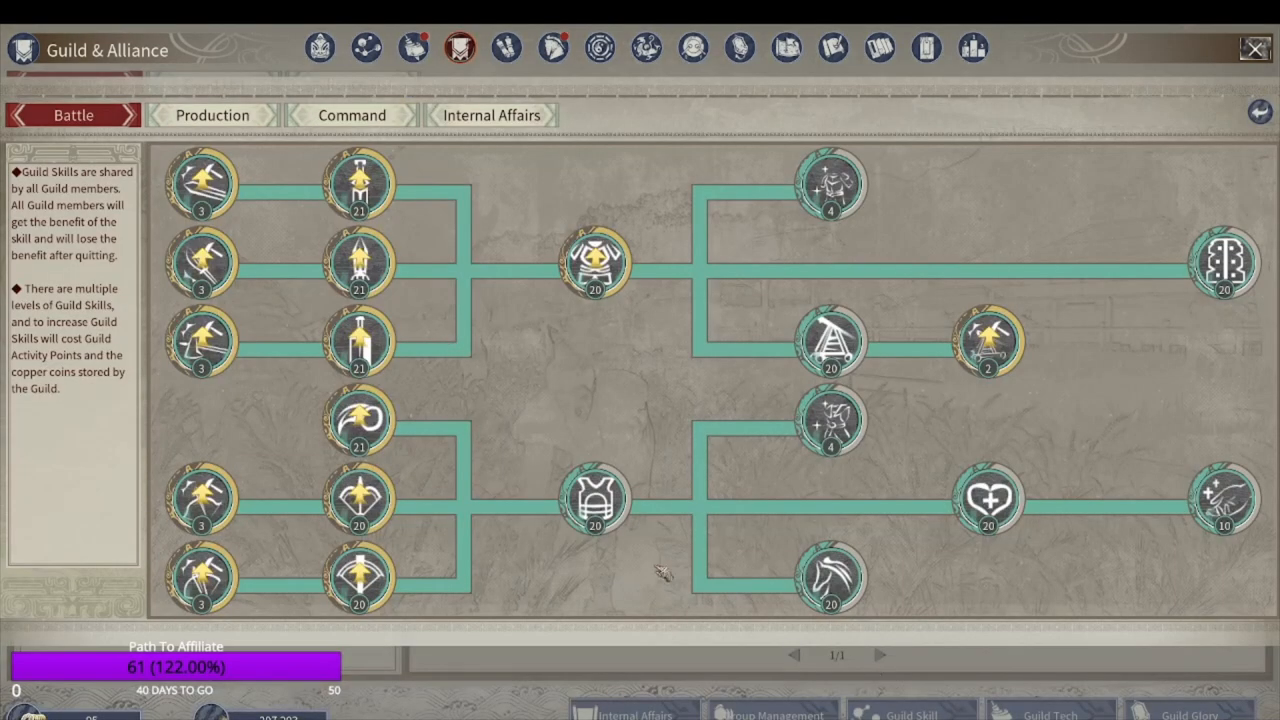
# - Flip between the Production, Internal Affairs and Command guild skill tabs
pyautogui.click(211, 115)
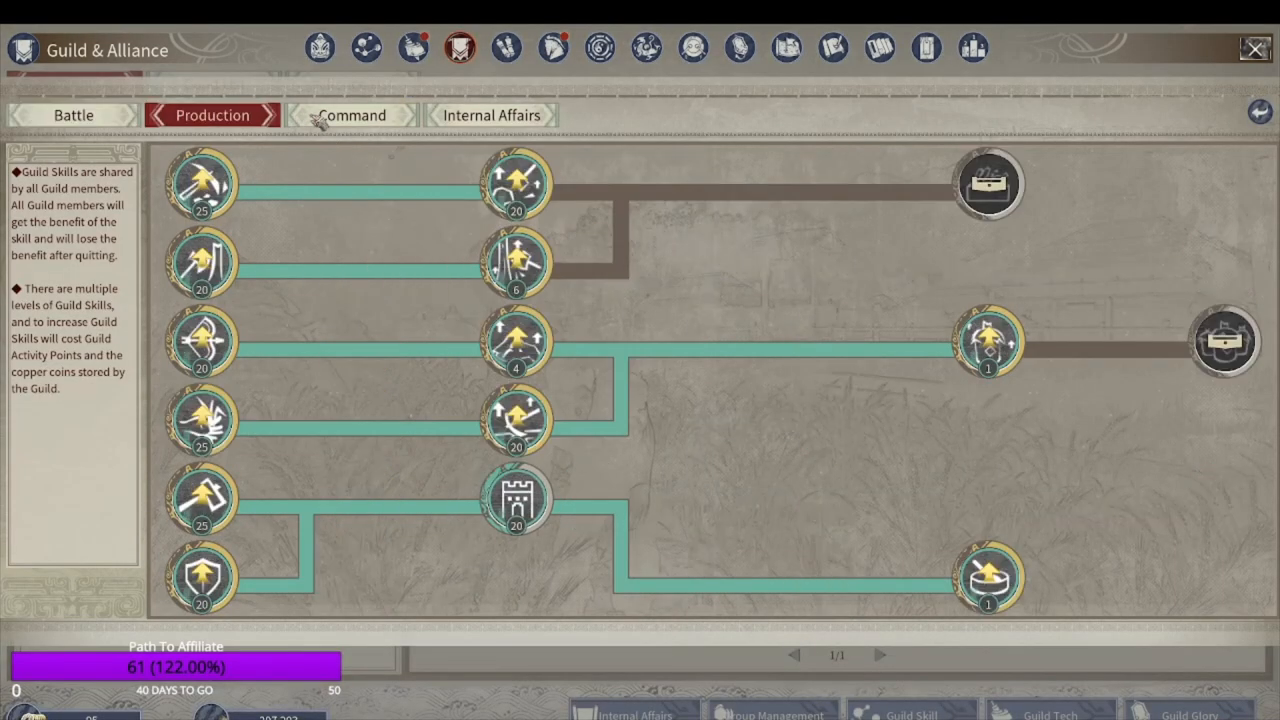
pyautogui.click(493, 115)
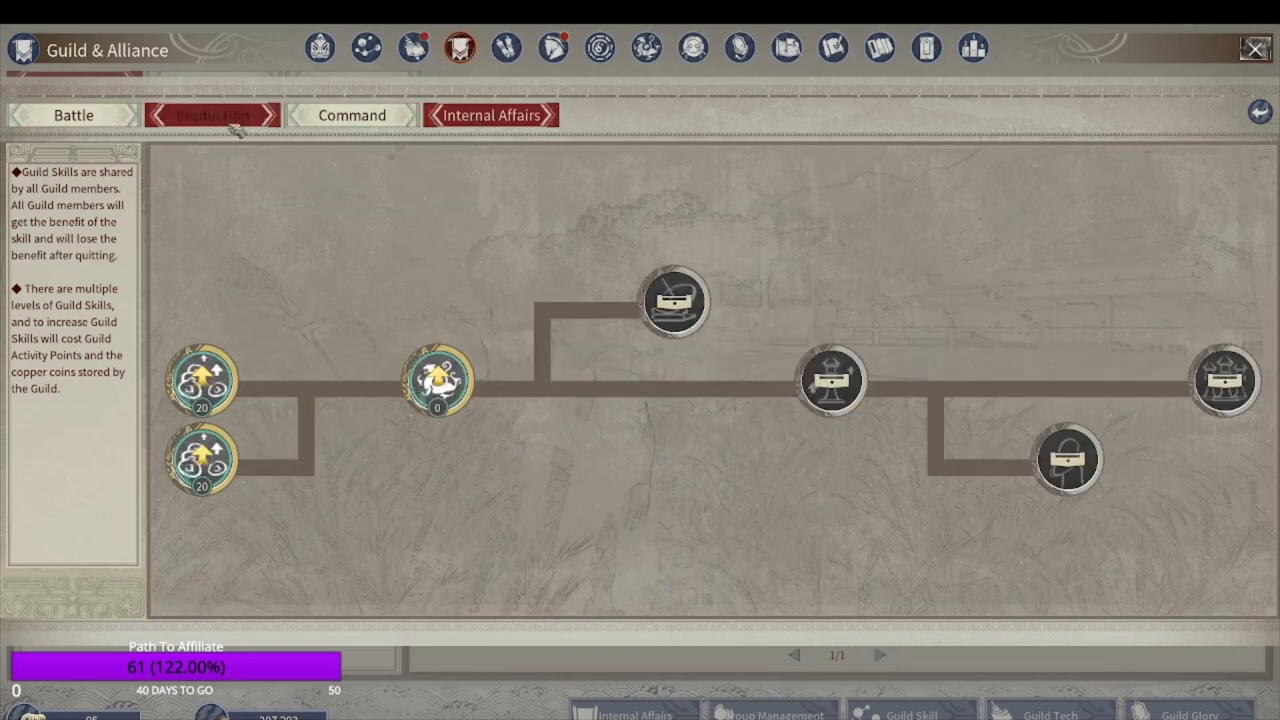
pyautogui.click(350, 114)
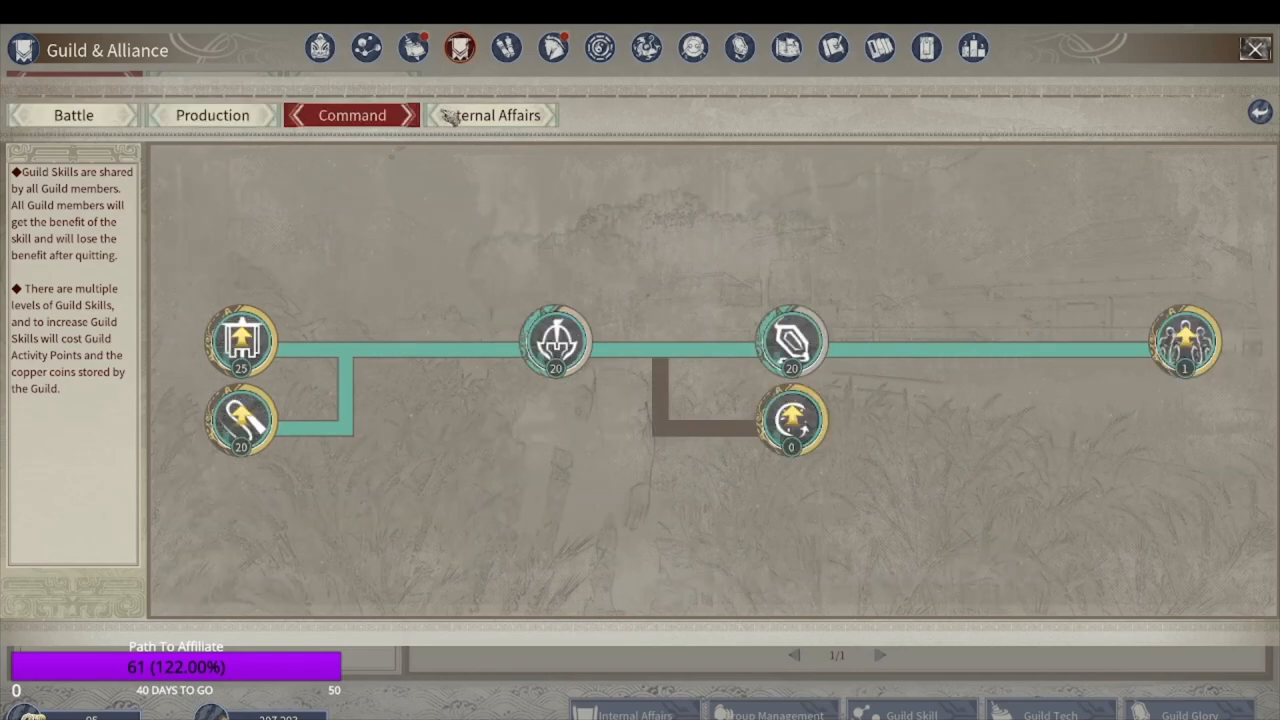
pyautogui.click(210, 115)
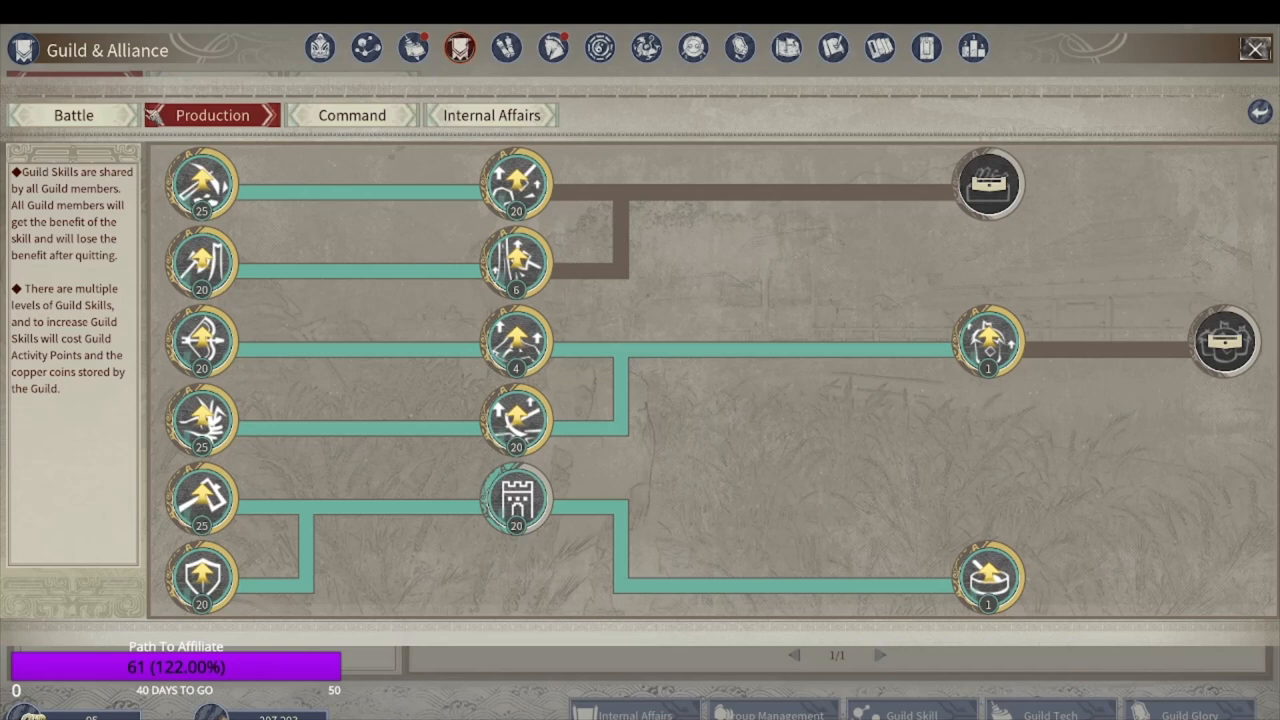
pyautogui.moveTo(202, 185)
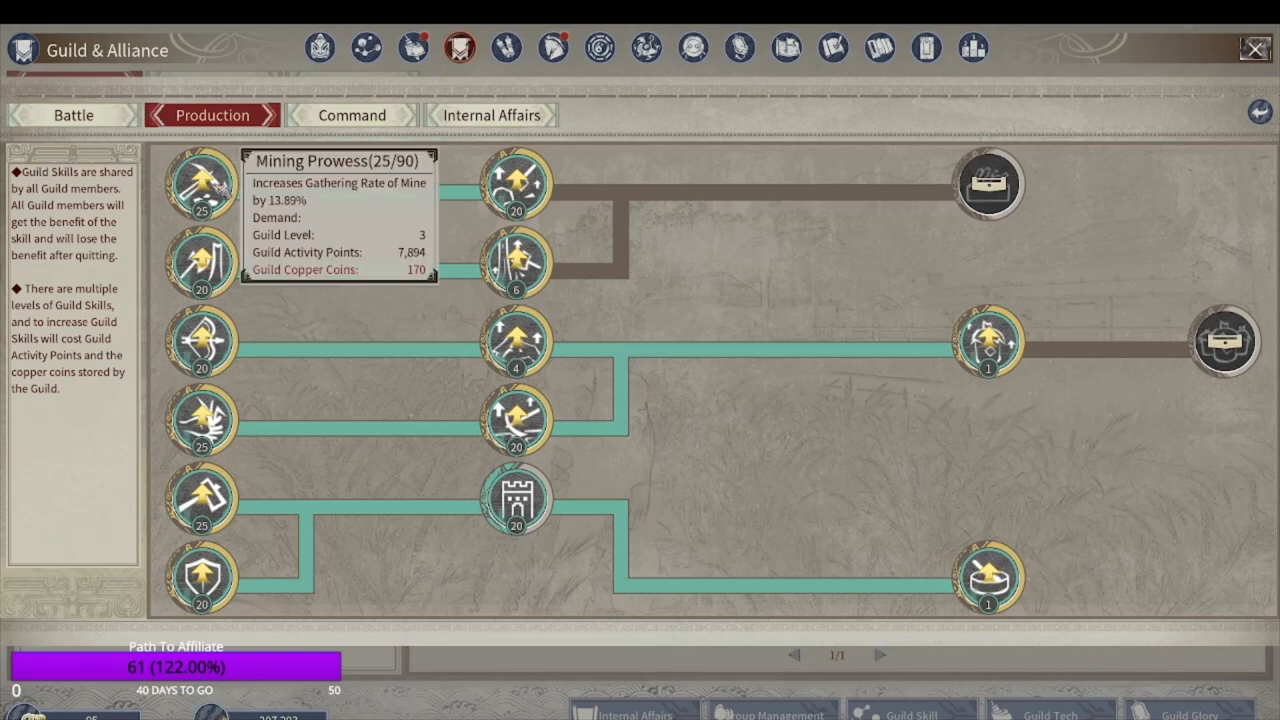
pyautogui.moveTo(198, 270)
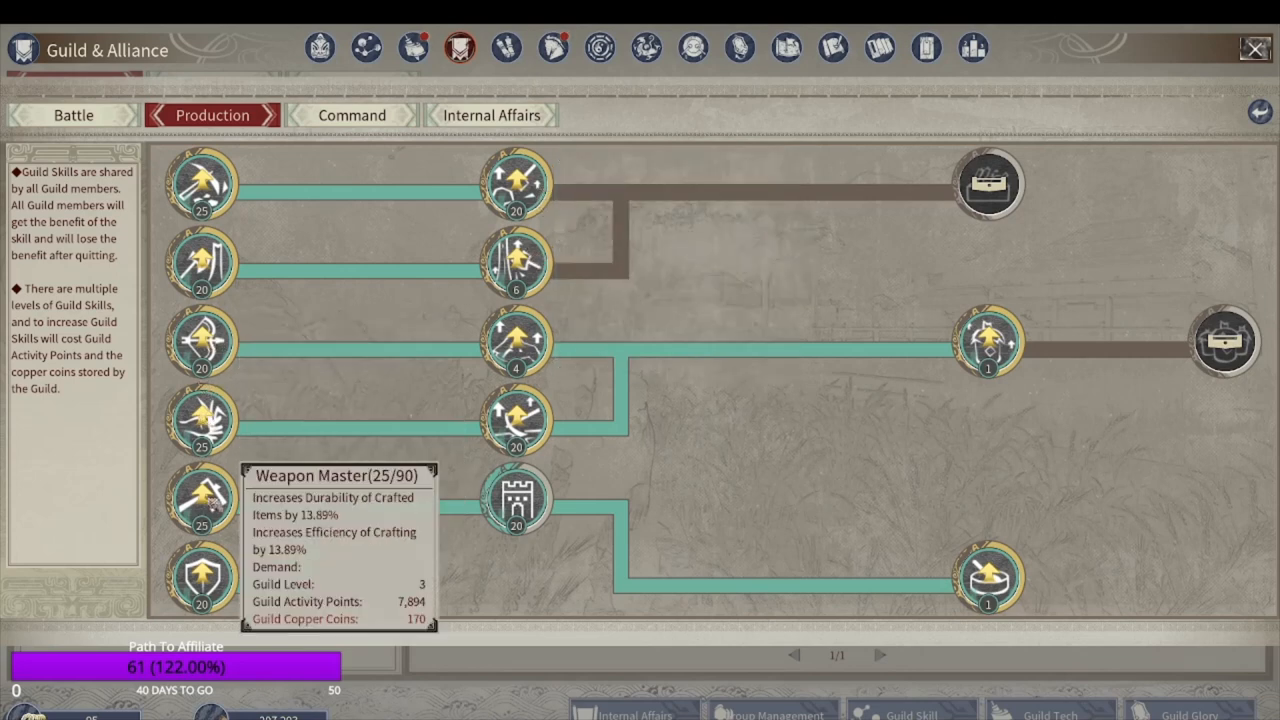
pyautogui.moveTo(512, 420)
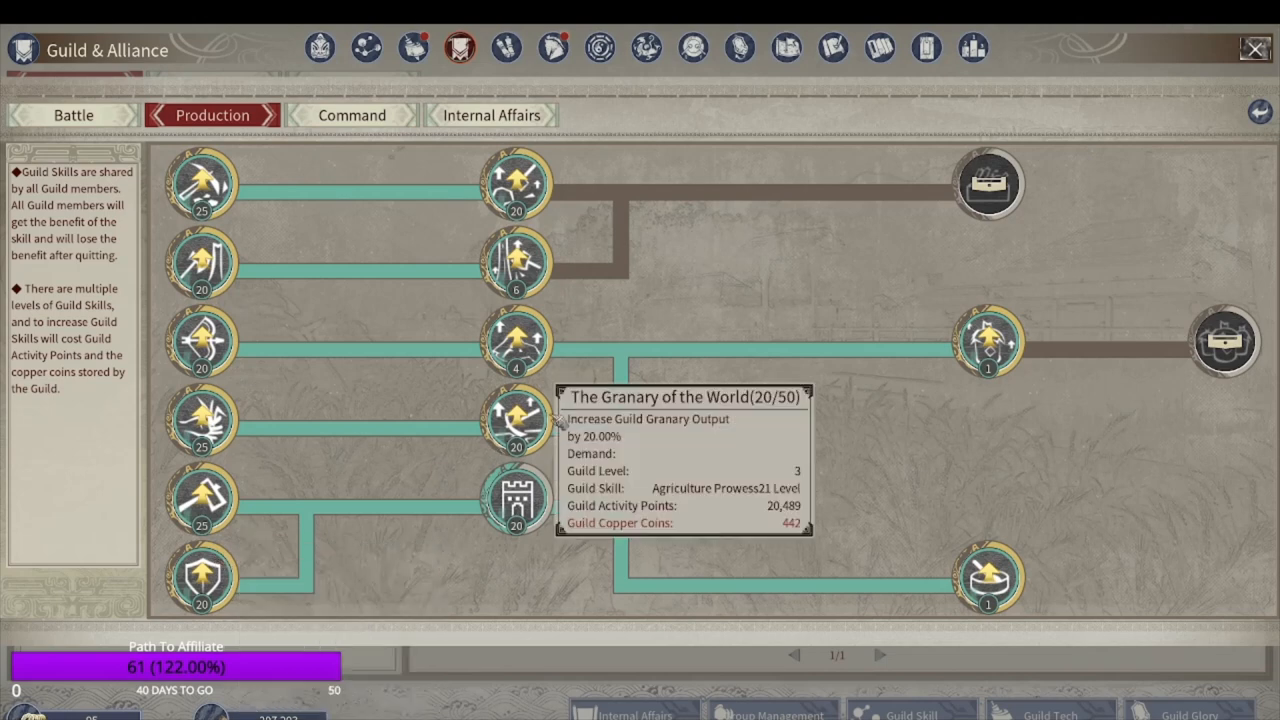
pyautogui.moveTo(980, 590)
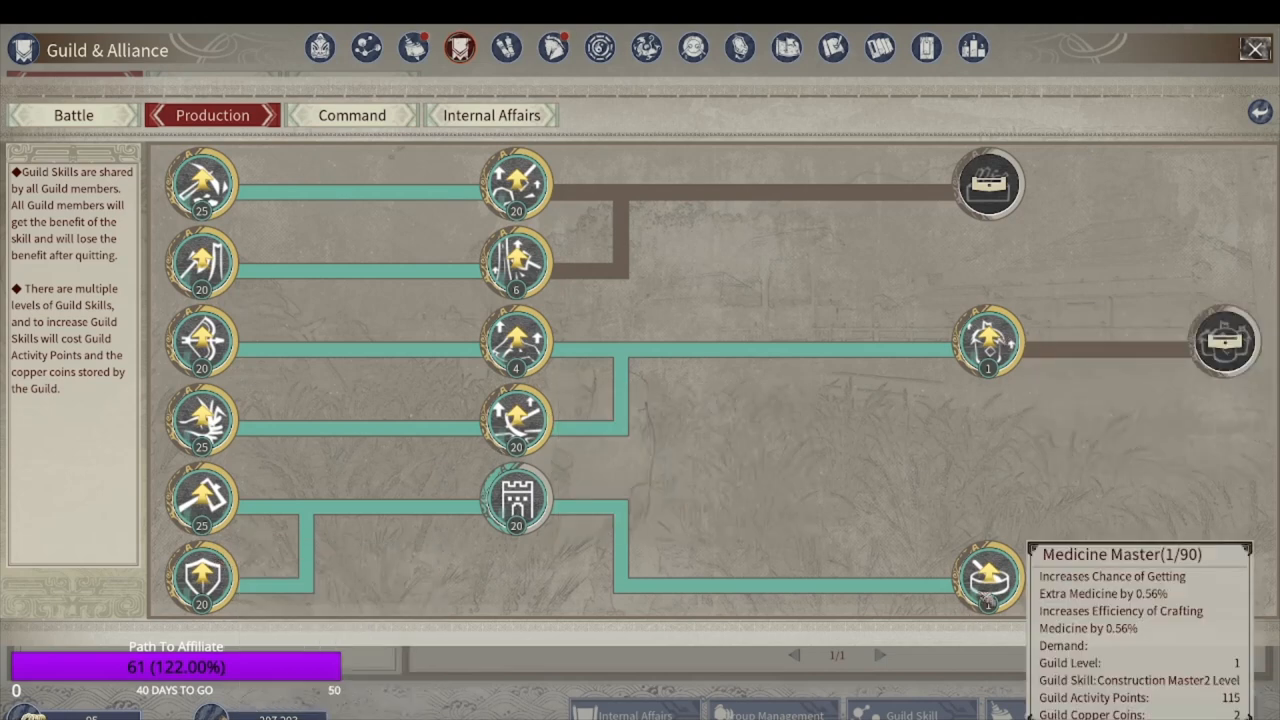
# - Review the Command and Internal Affairs guild skills, ending on the guild tech tree
pyautogui.click(350, 115)
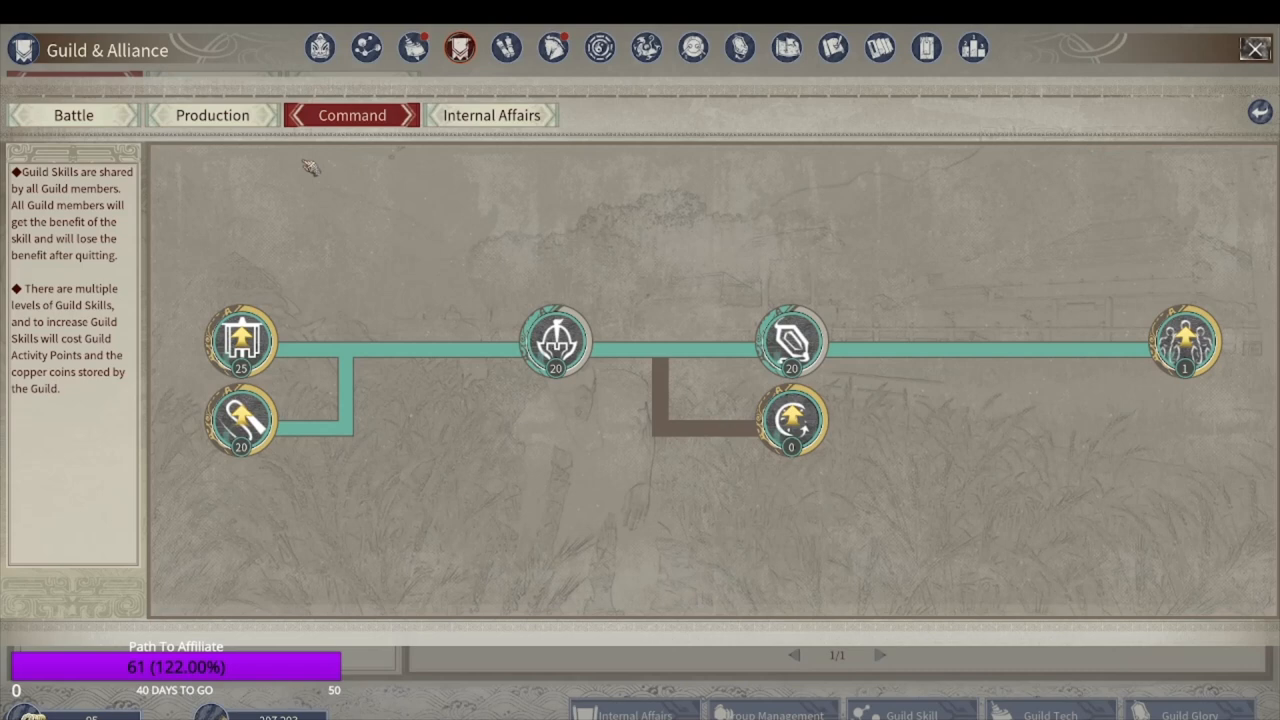
pyautogui.moveTo(240, 438)
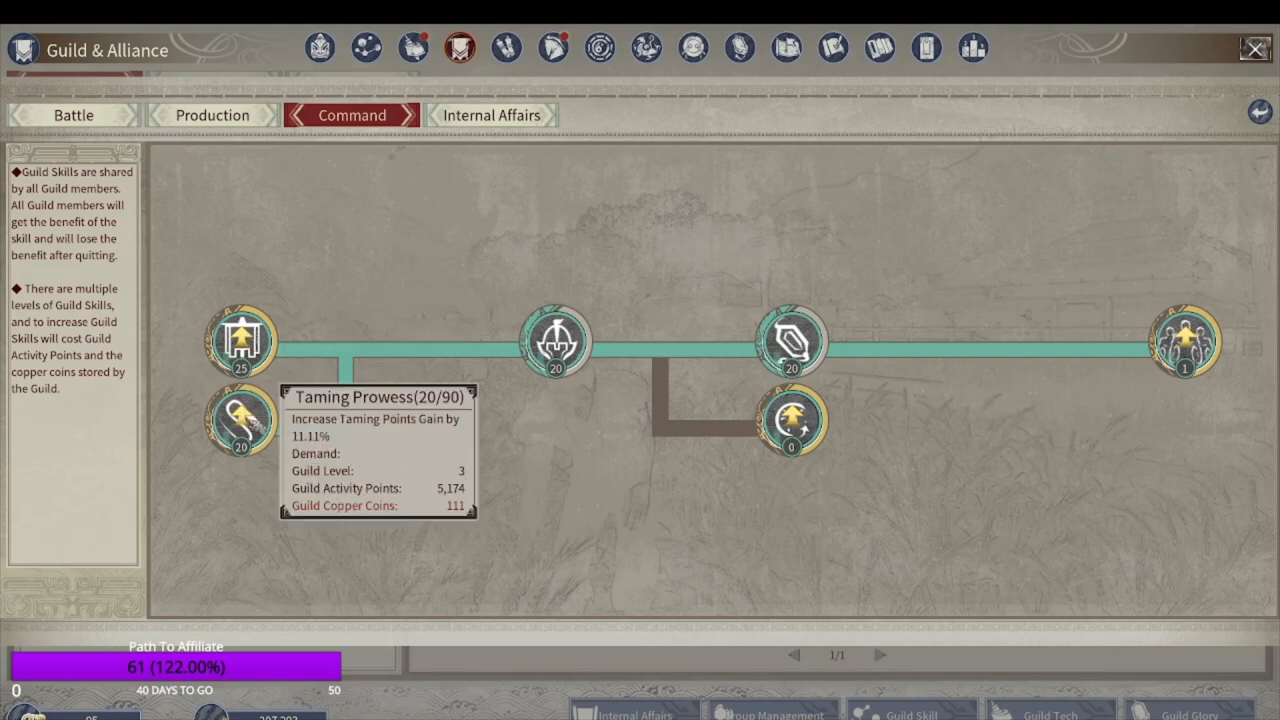
pyautogui.click(491, 115)
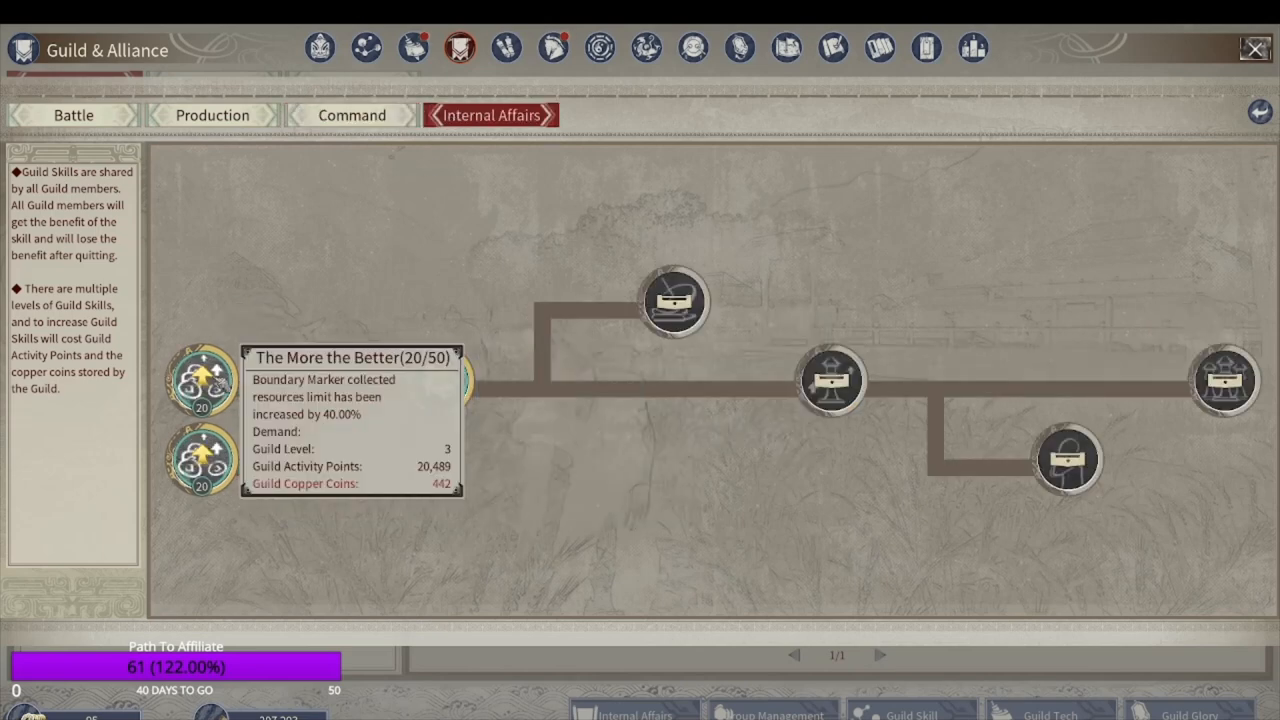
pyautogui.click(71, 114)
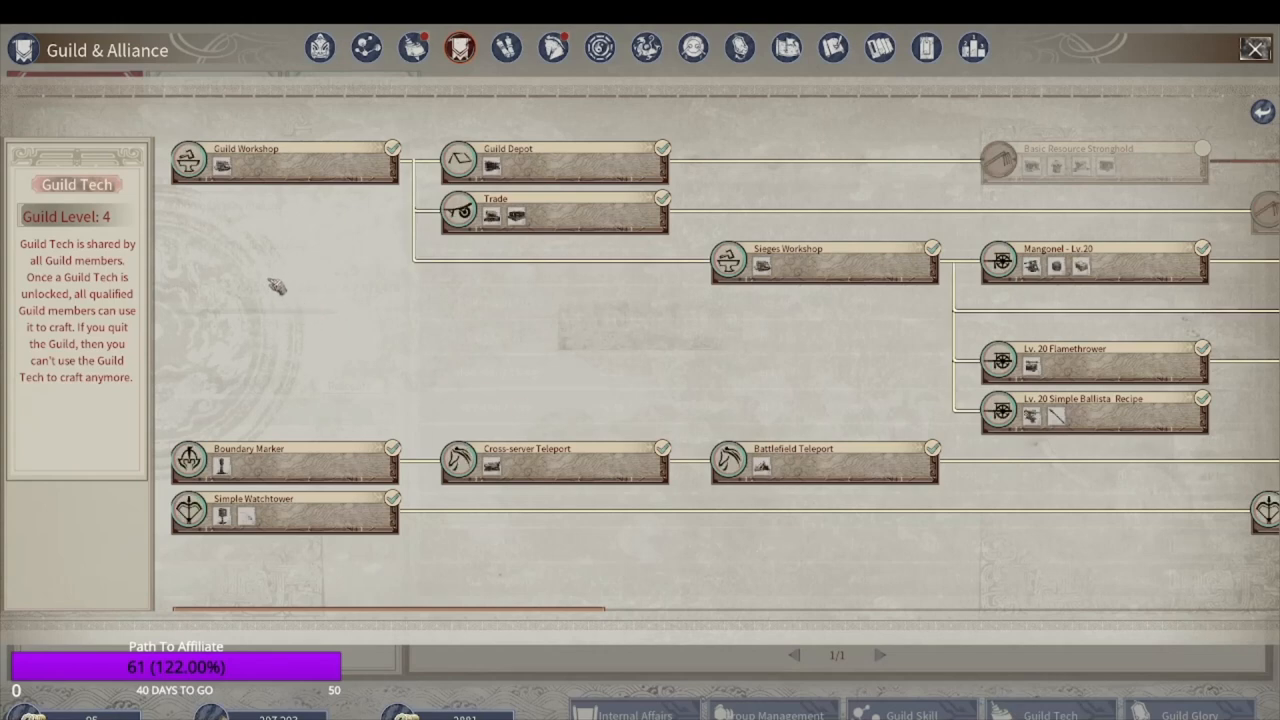
pyautogui.moveTo(108, 216)
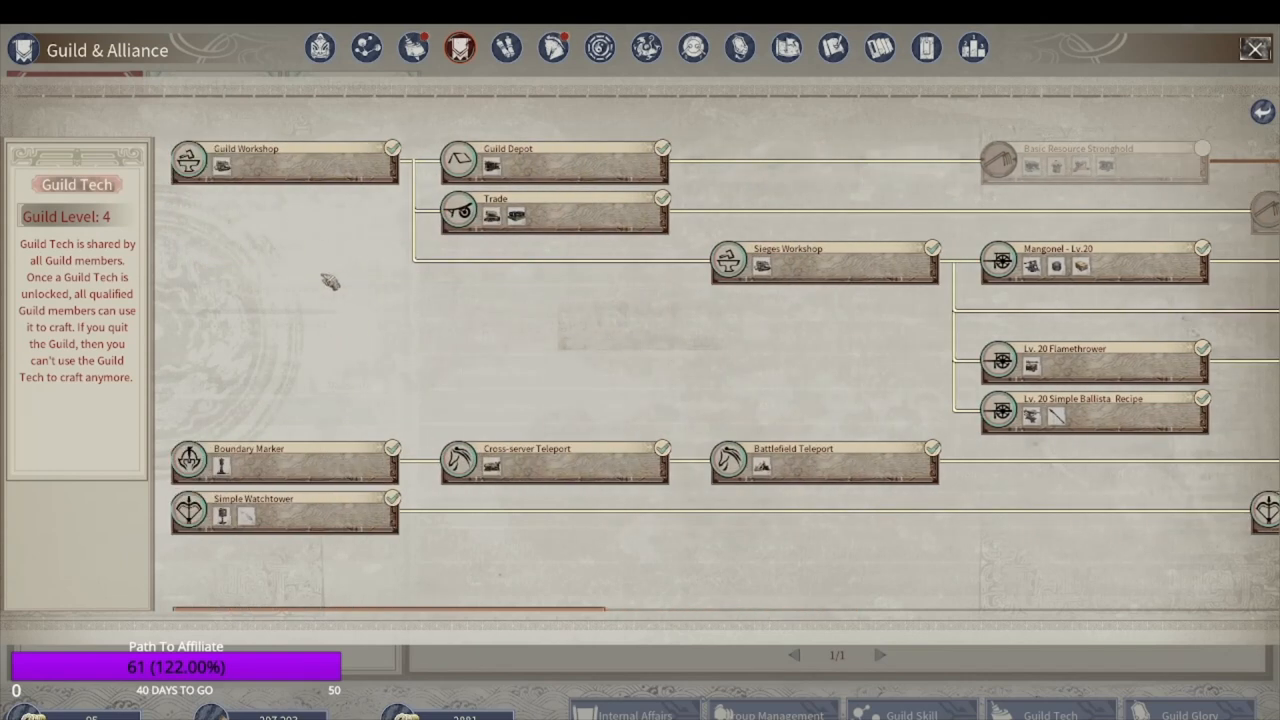
pyautogui.moveTo(535, 175)
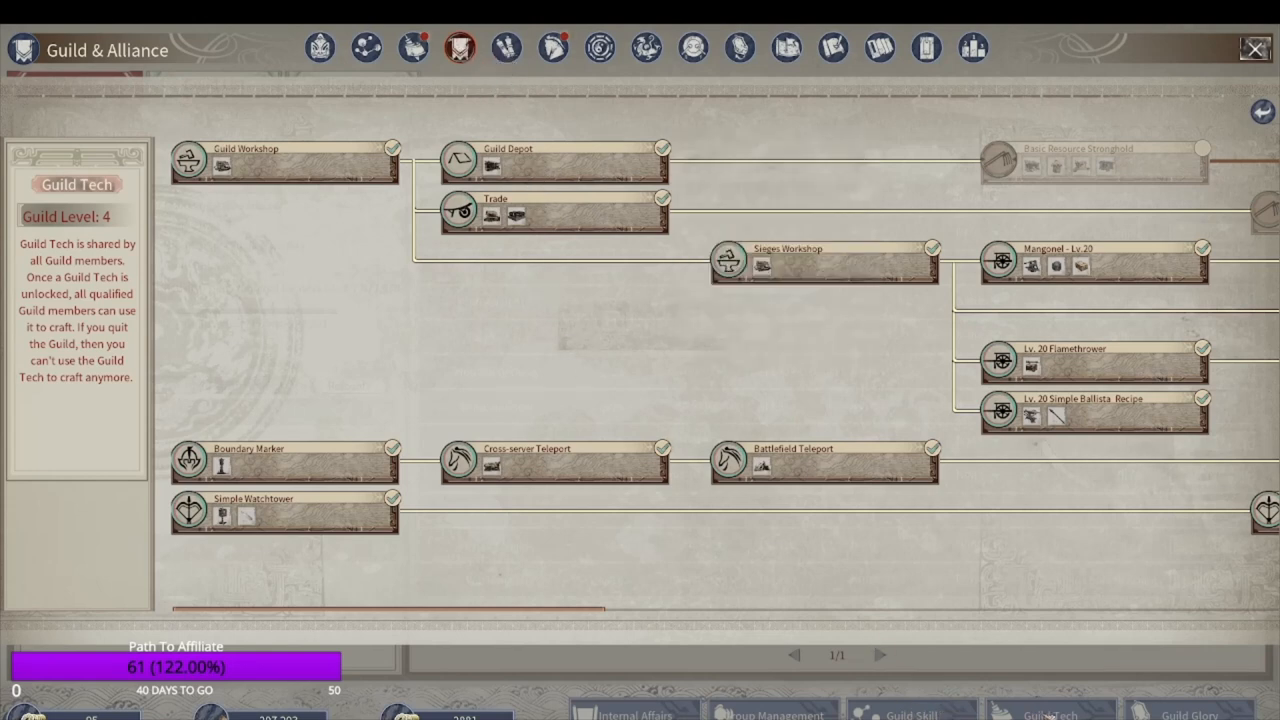
pyautogui.moveTo(380, 310)
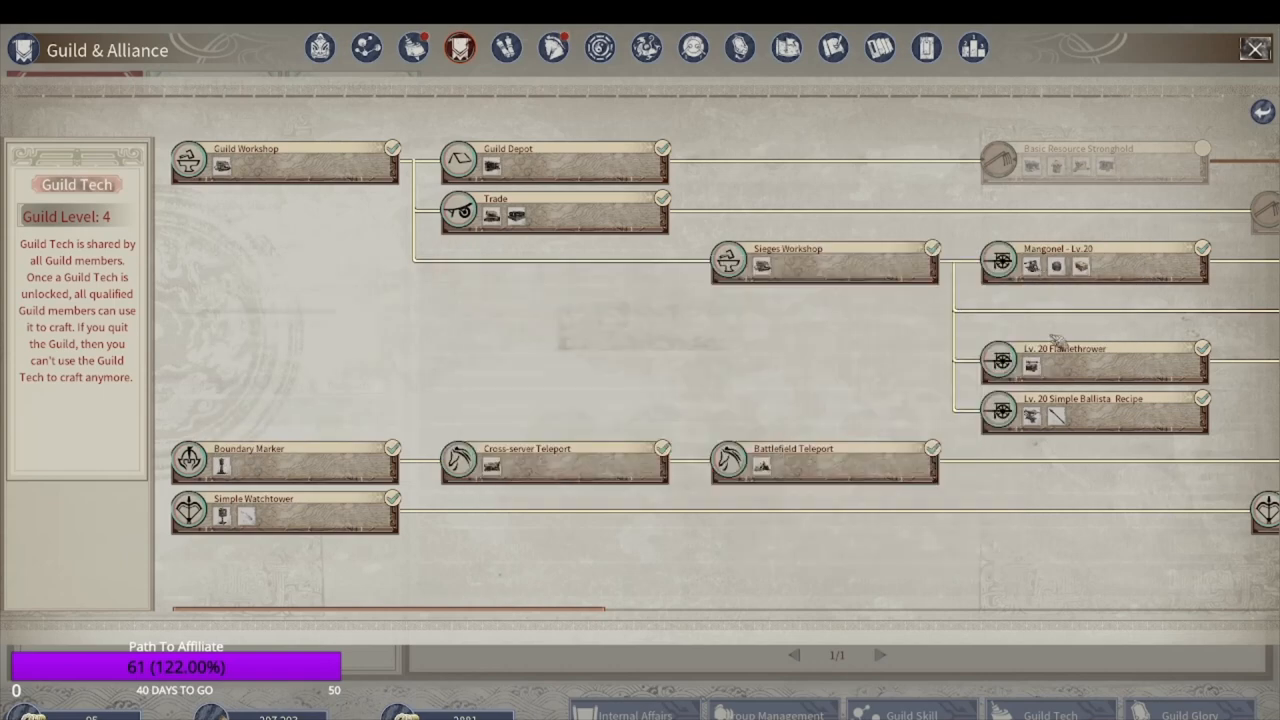
pyautogui.moveTo(815, 460)
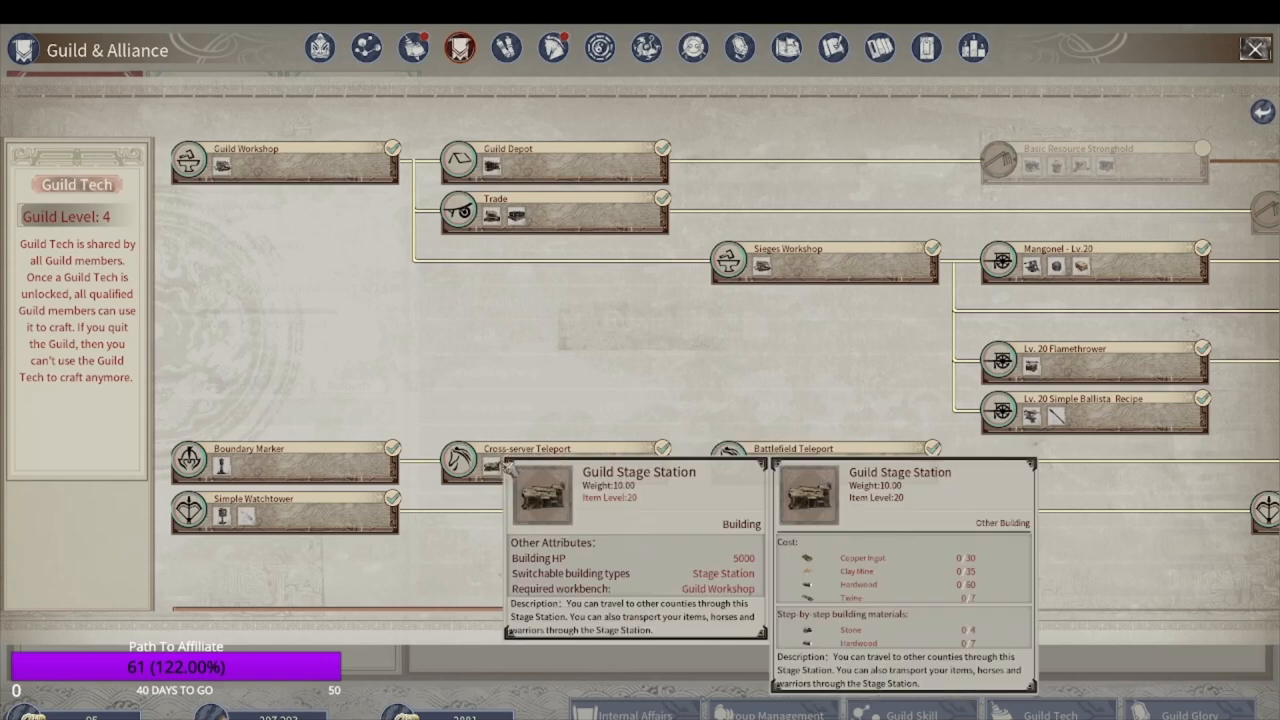
pyautogui.moveTo(468, 415)
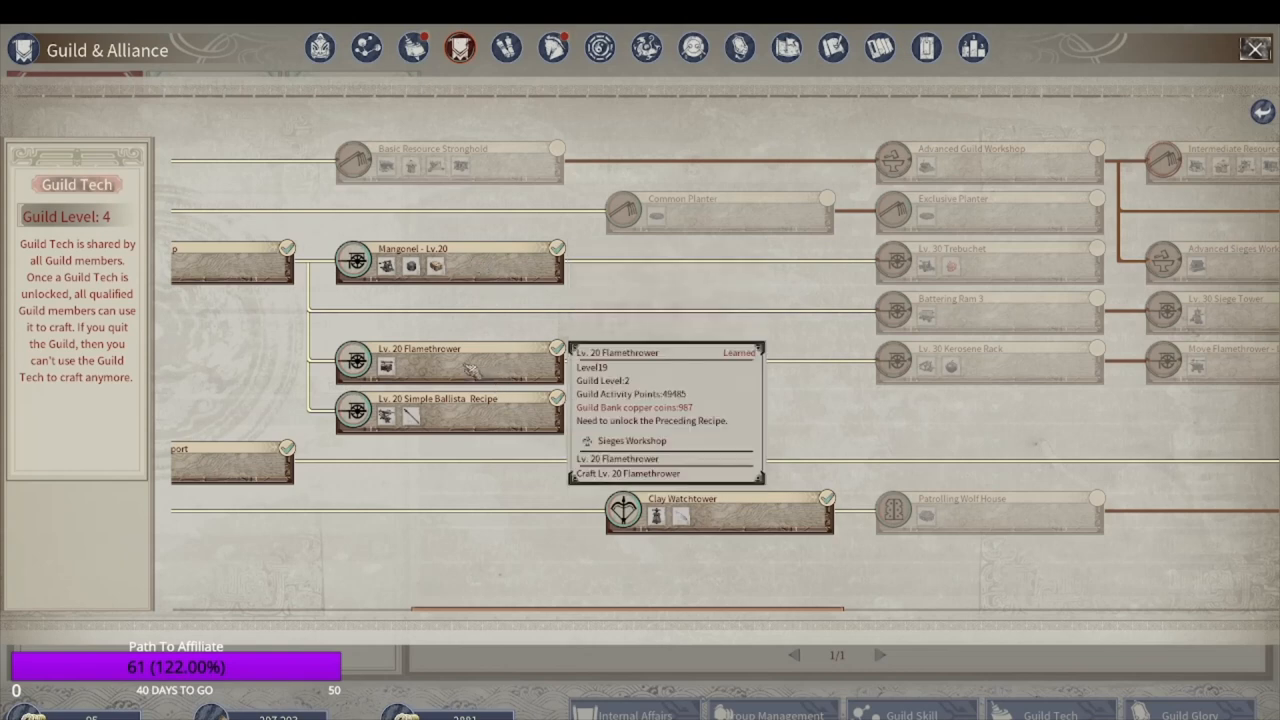
pyautogui.moveTo(625, 108)
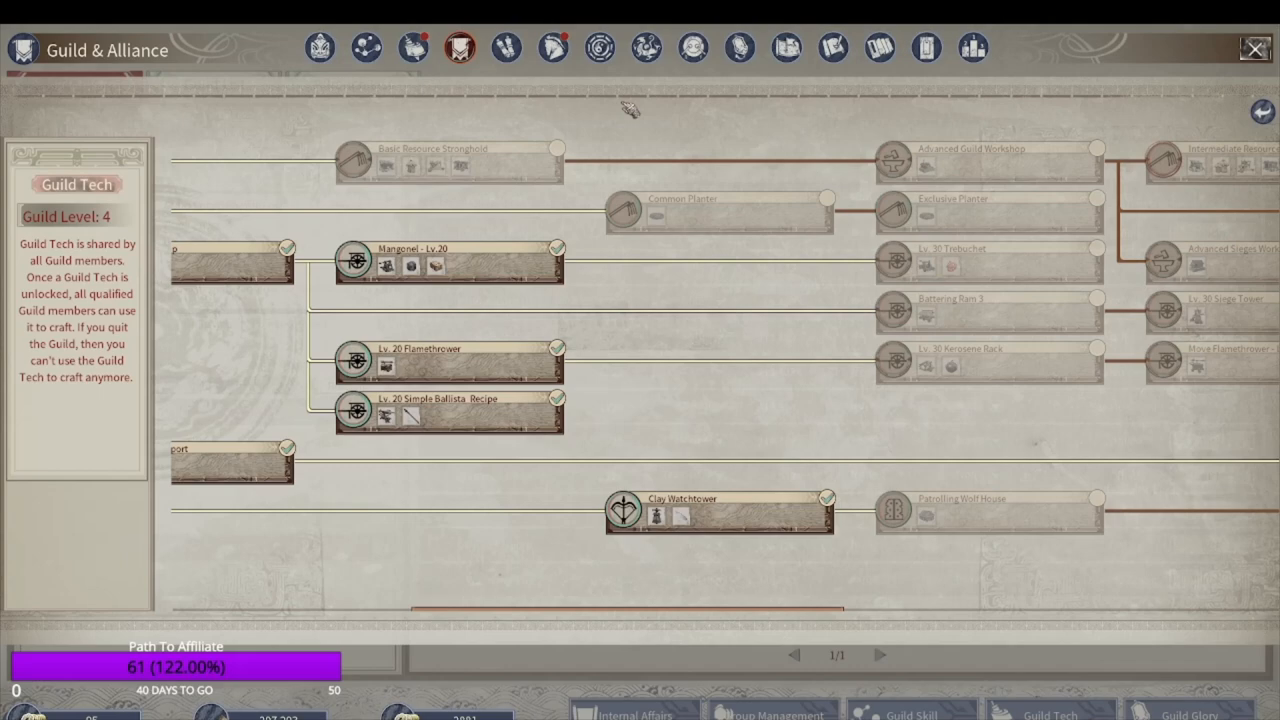
# - Open Glory Management for the guild members
pyautogui.click(455, 48)
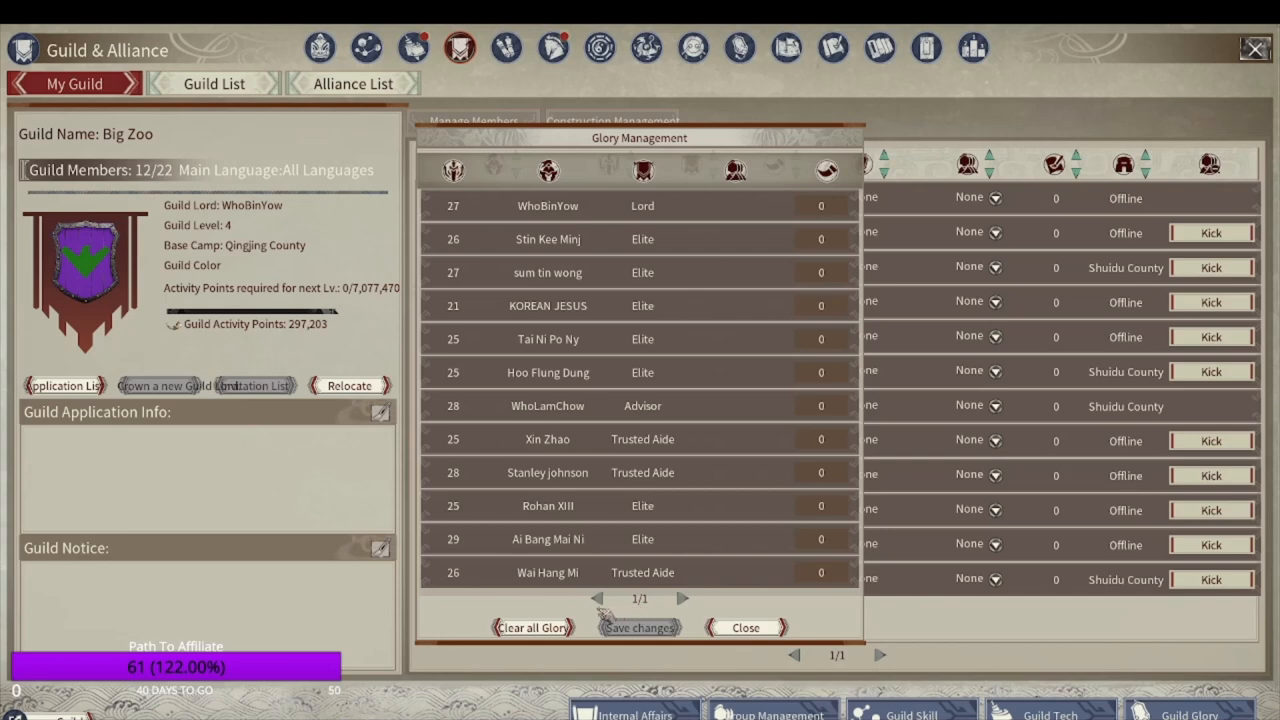
pyautogui.moveTo(821, 170)
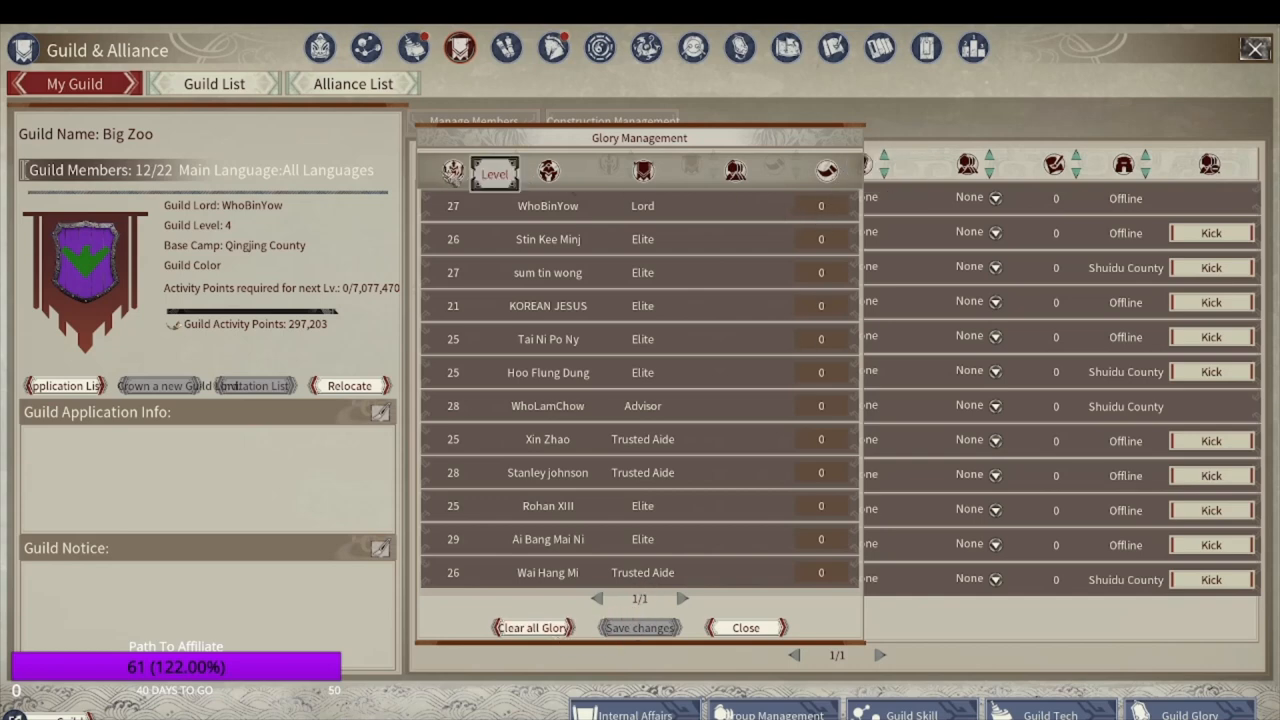
# - Close Glory Management to return to the guild roster
pyautogui.click(745, 627)
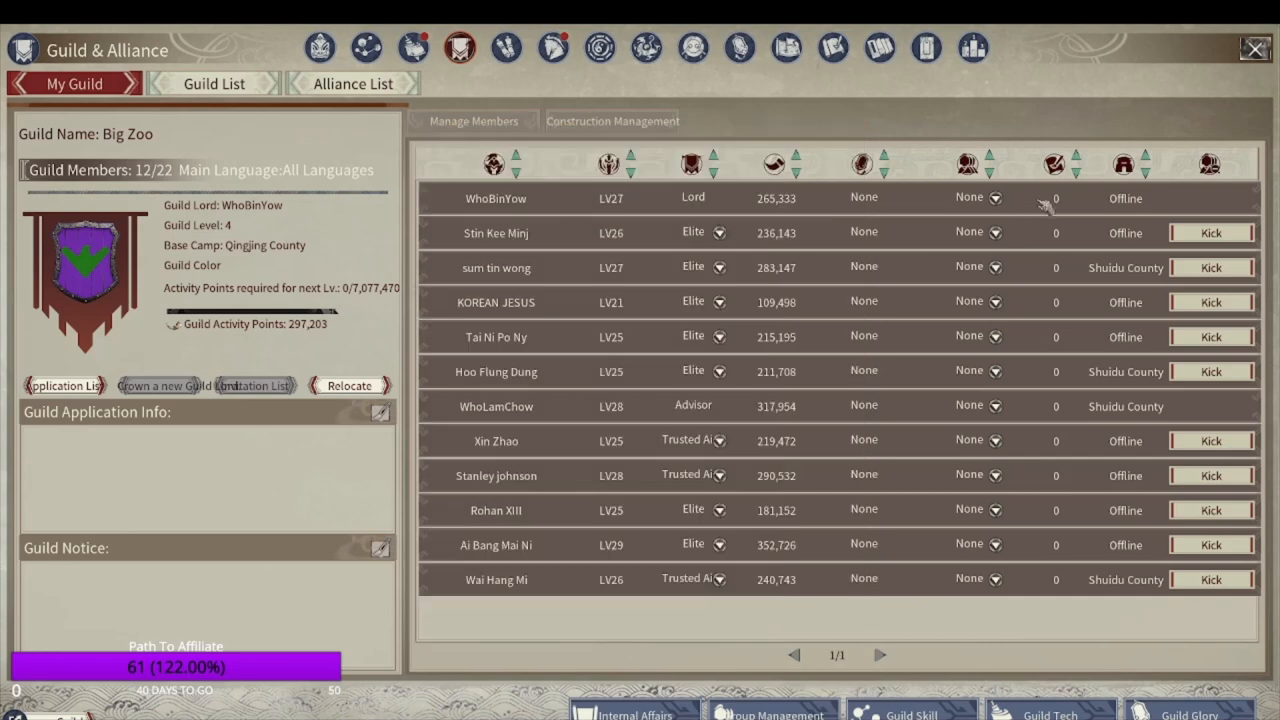
pyautogui.moveTo(557, 512)
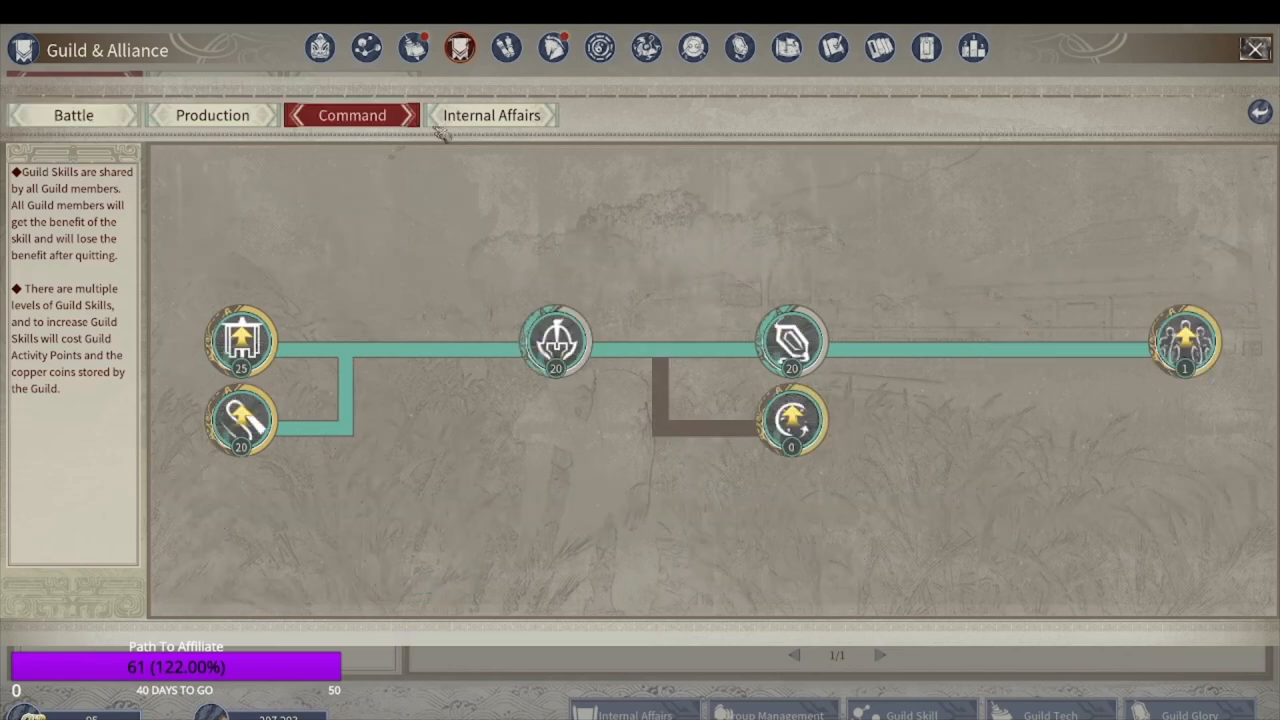
pyautogui.moveTo(1186, 350)
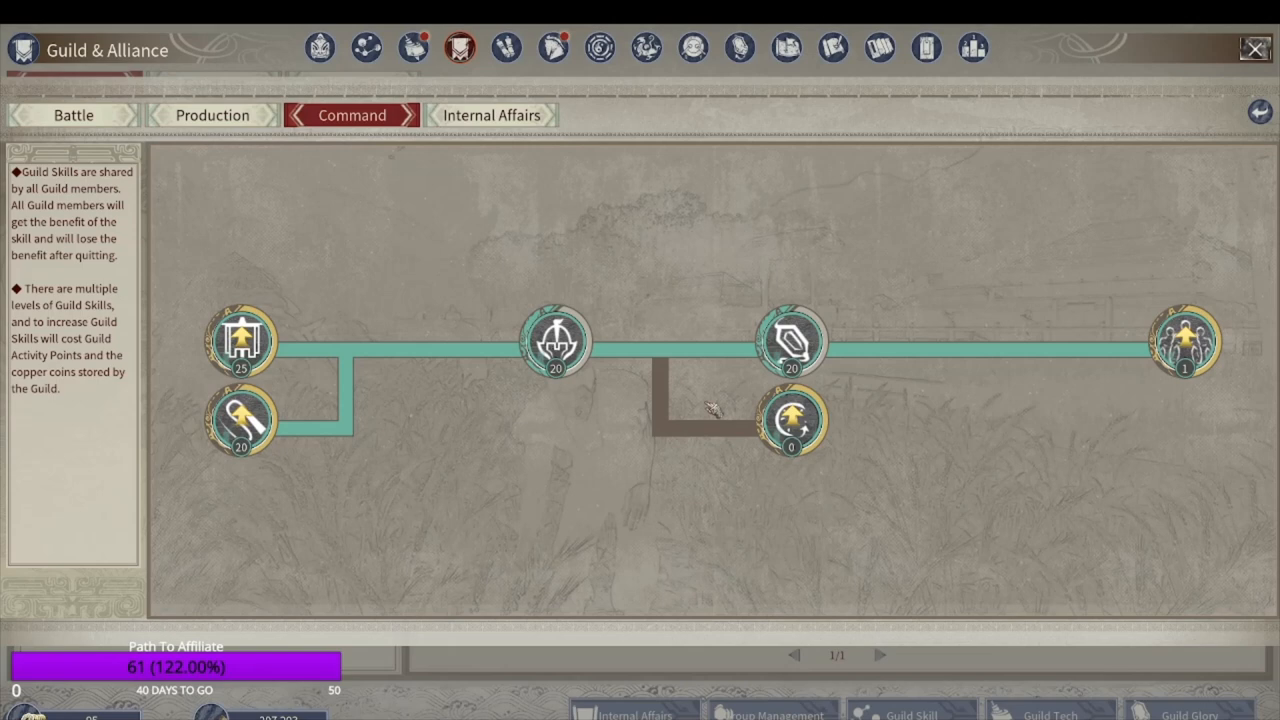
pyautogui.moveTo(1186, 345)
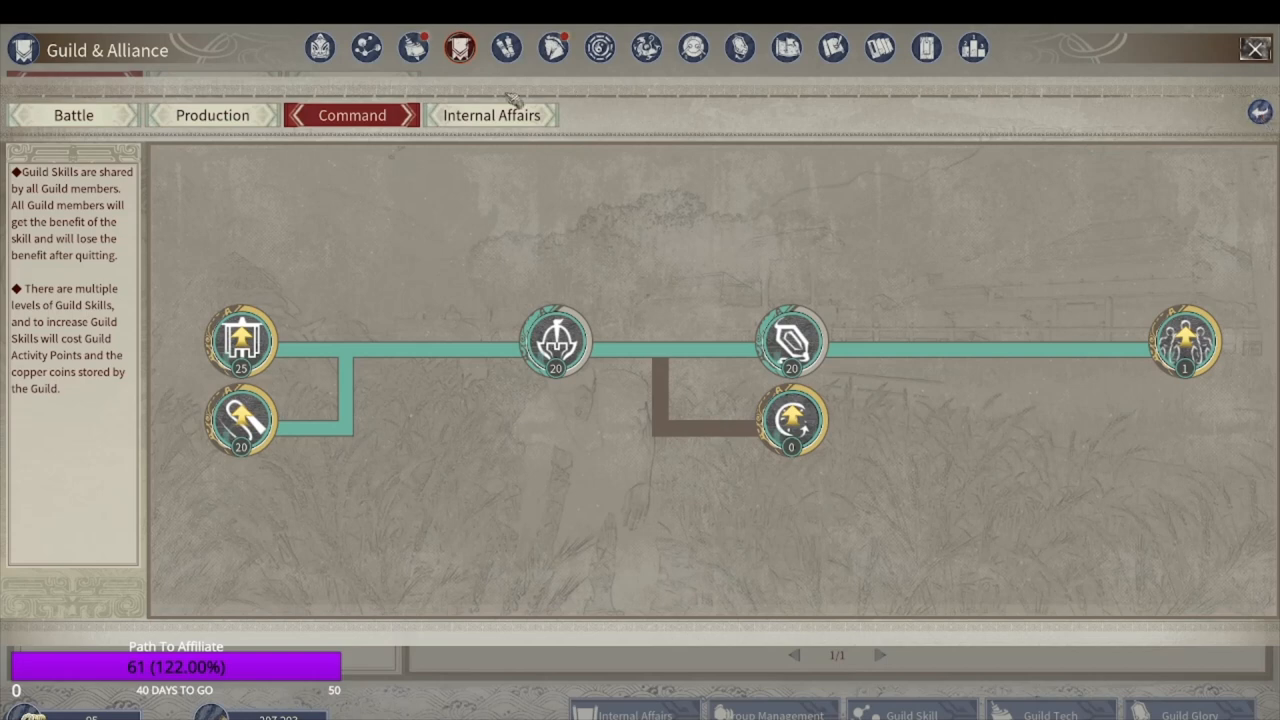
pyautogui.click(495, 115)
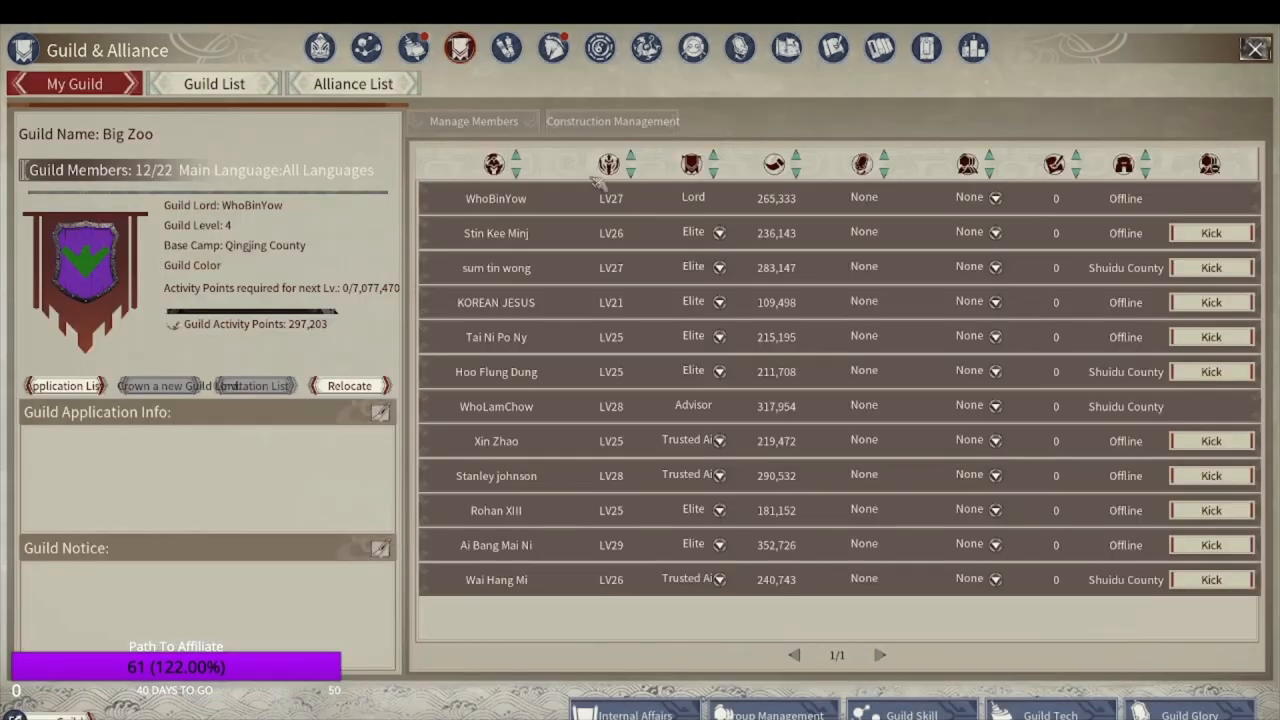
pyautogui.moveTo(640, 196)
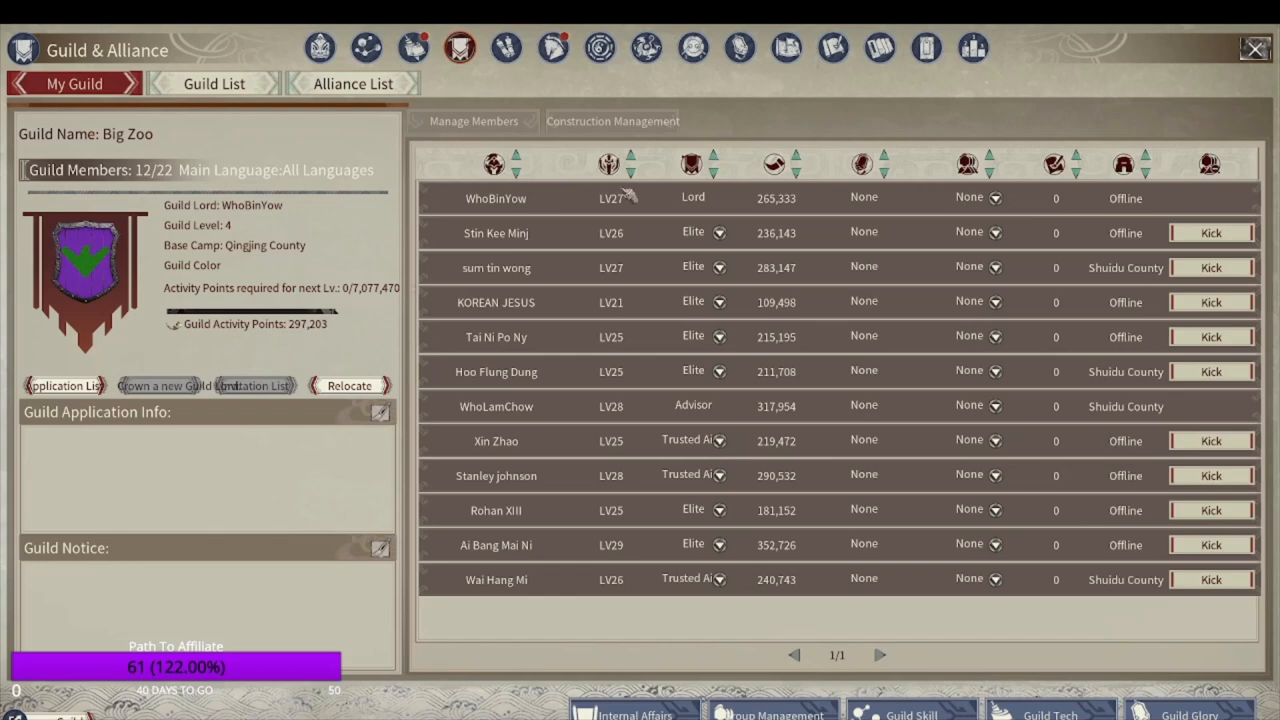